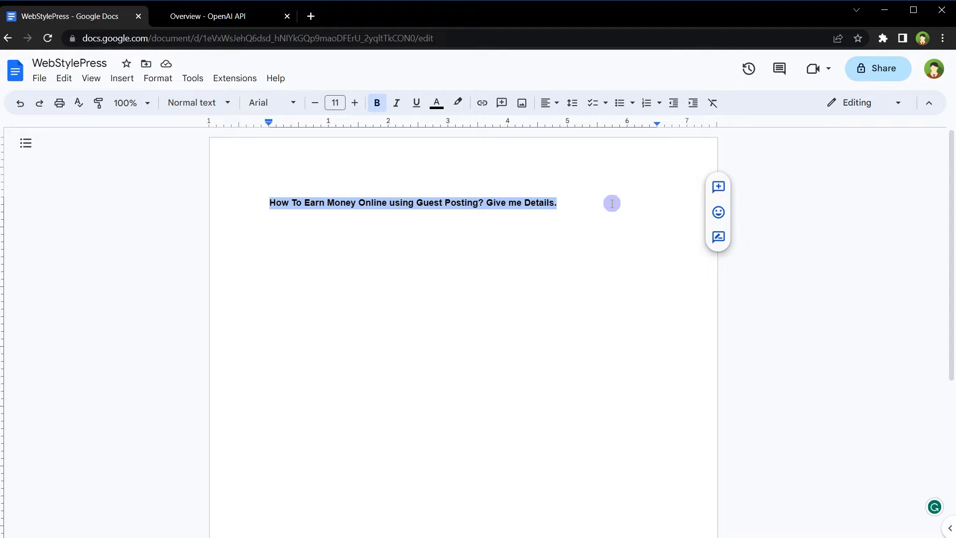
- Search the Workspace Marketplace for 'chatgpt' to find GPT for Sheets and Docs
{"action": "left_click", "coordinate": [234, 78]}
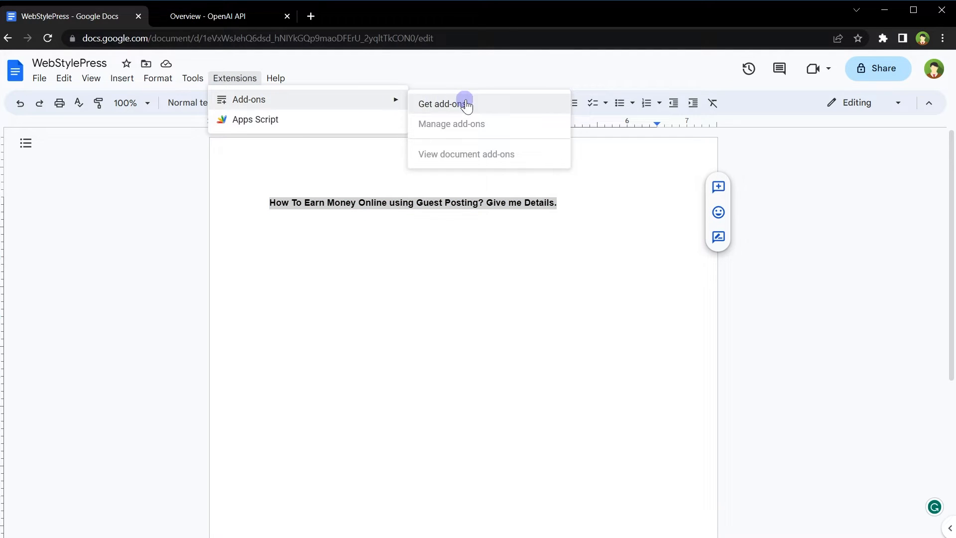
{"action": "left_click", "coordinate": [444, 103]}
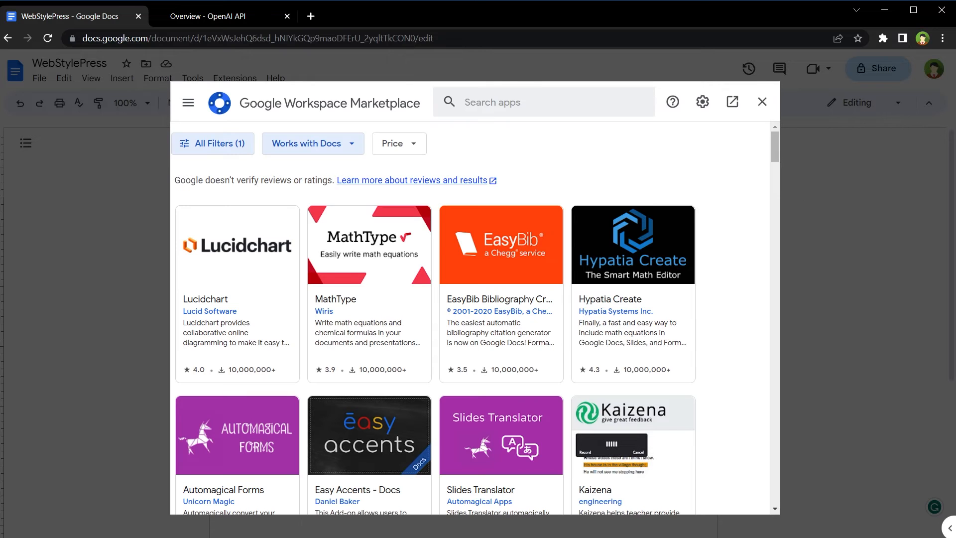
{"action": "left_click", "coordinate": [543, 101]}
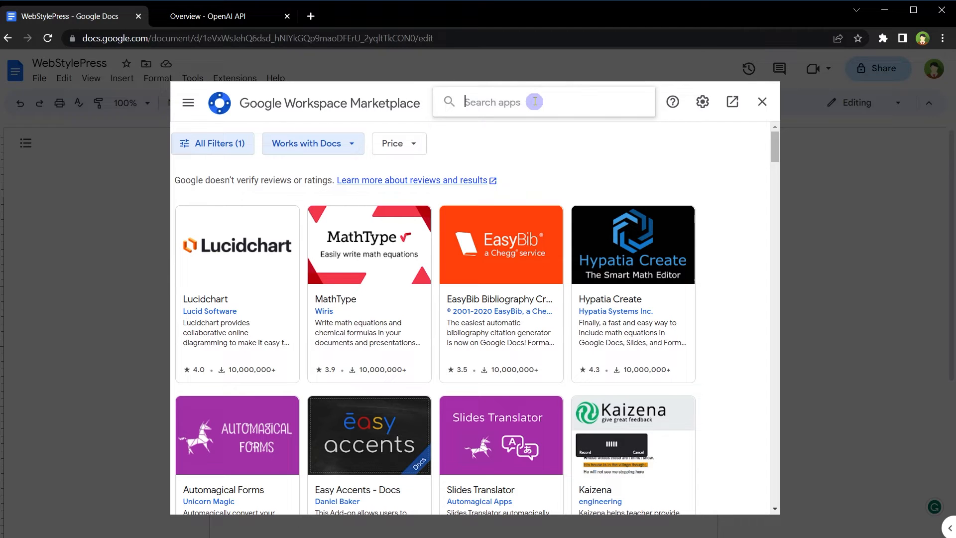
{"action": "type", "text": "chatgpt"}
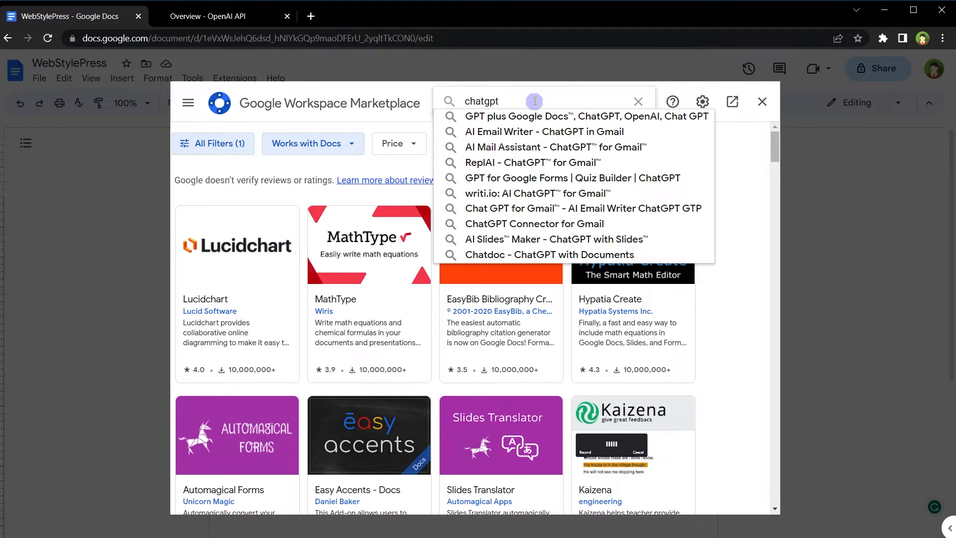
{"action": "mouse_move", "coordinate": [561, 117]}
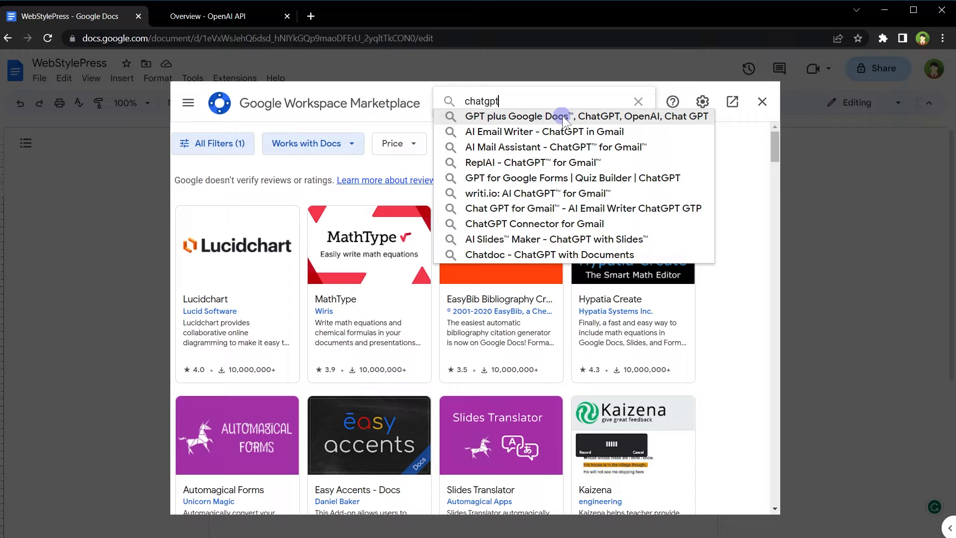
{"action": "left_click", "coordinate": [584, 116]}
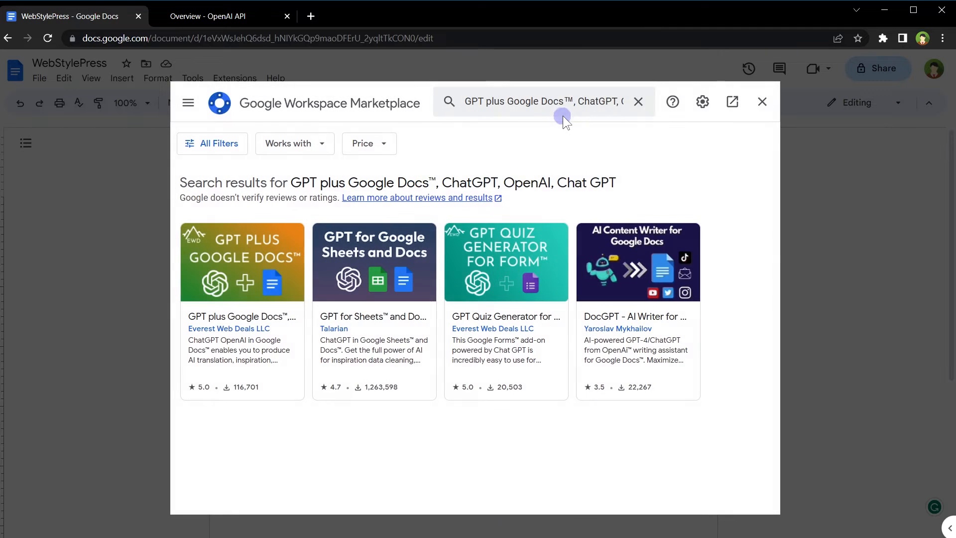
{"action": "mouse_move", "coordinate": [375, 273]}
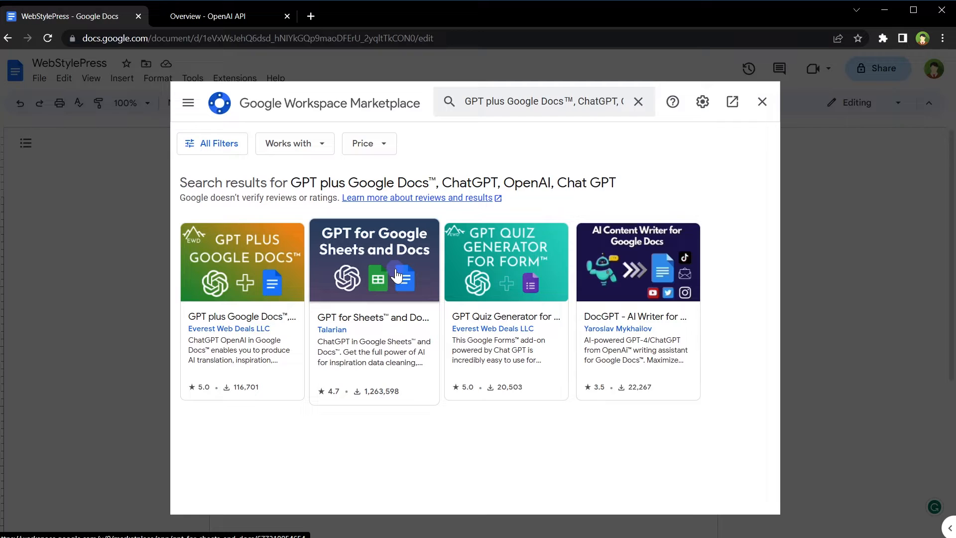
{"action": "mouse_move", "coordinate": [388, 401]}
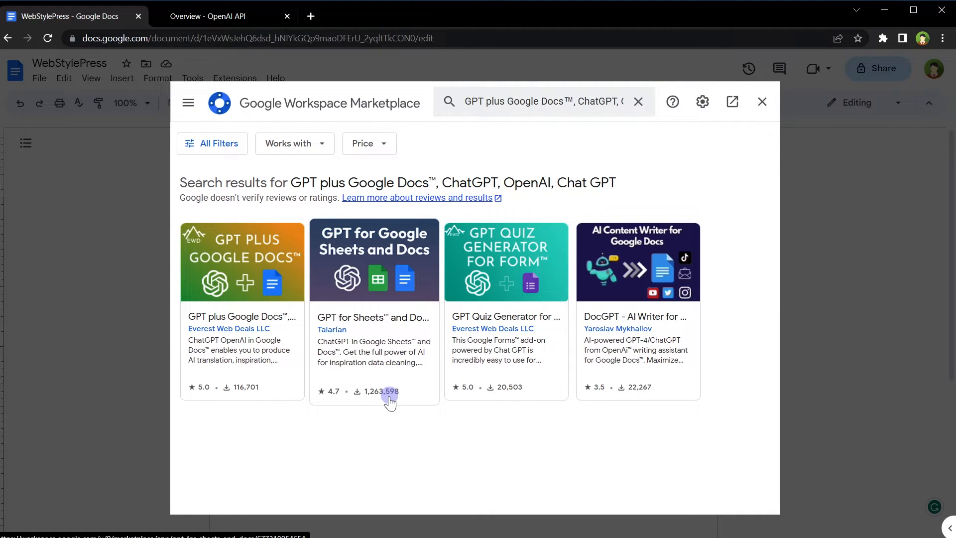
{"action": "mouse_move", "coordinate": [383, 271]}
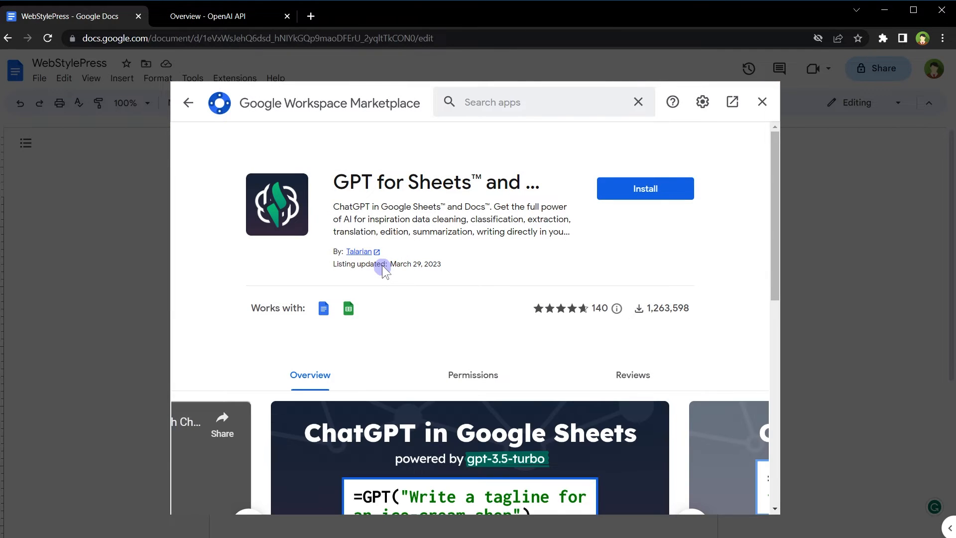
- Install GPT for Sheets and Docs, allowing access with the chosen Google account
{"action": "left_click", "coordinate": [644, 187]}
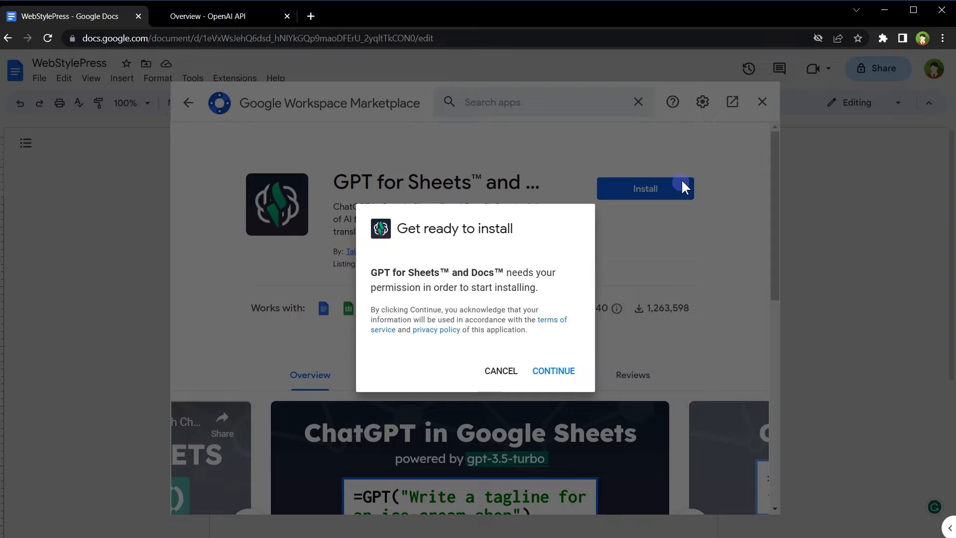
{"action": "mouse_move", "coordinate": [509, 272]}
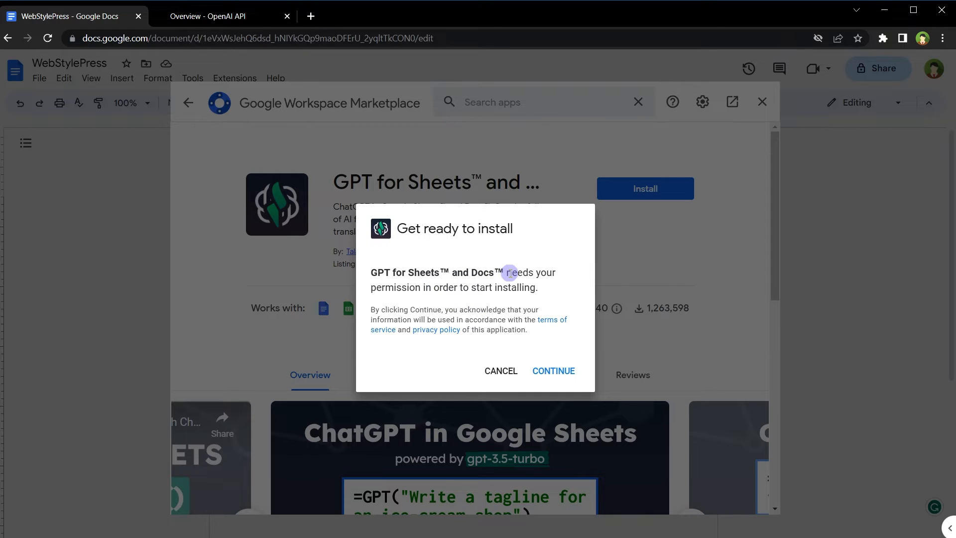
{"action": "mouse_move", "coordinate": [505, 299]}
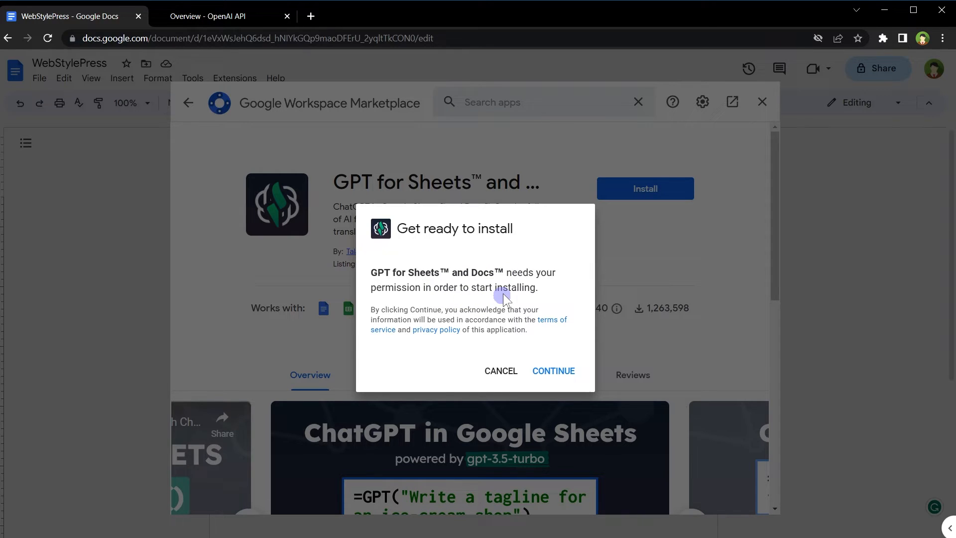
{"action": "mouse_move", "coordinate": [504, 294]}
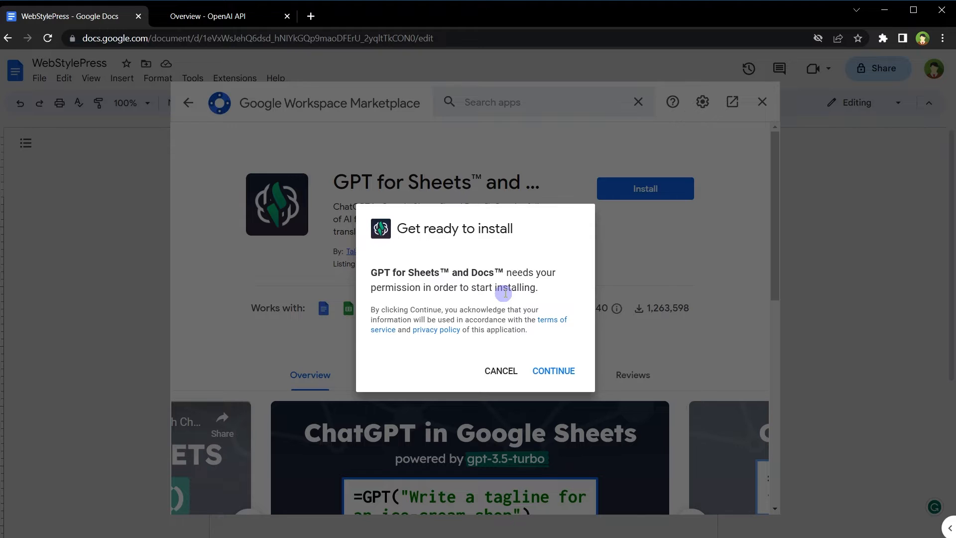
{"action": "mouse_move", "coordinate": [536, 345]}
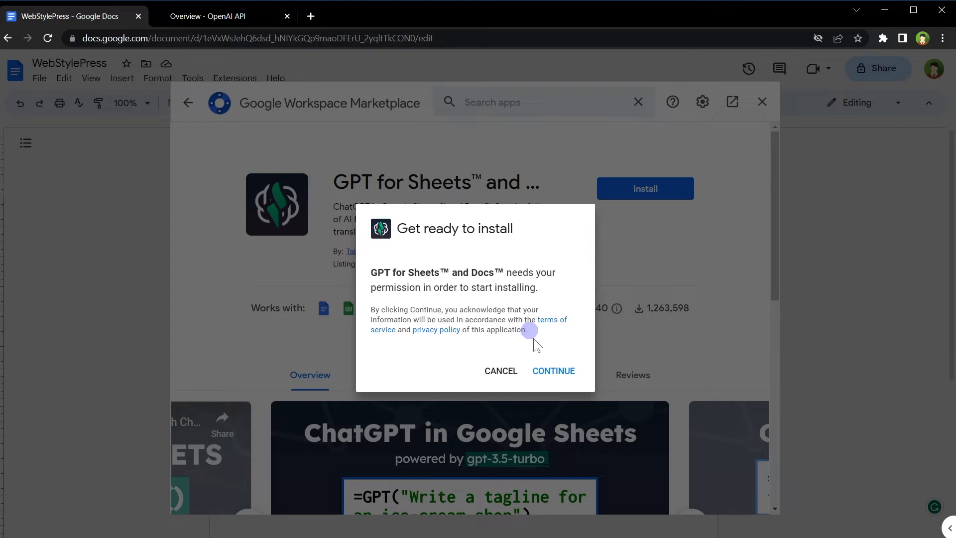
{"action": "left_click", "coordinate": [552, 371]}
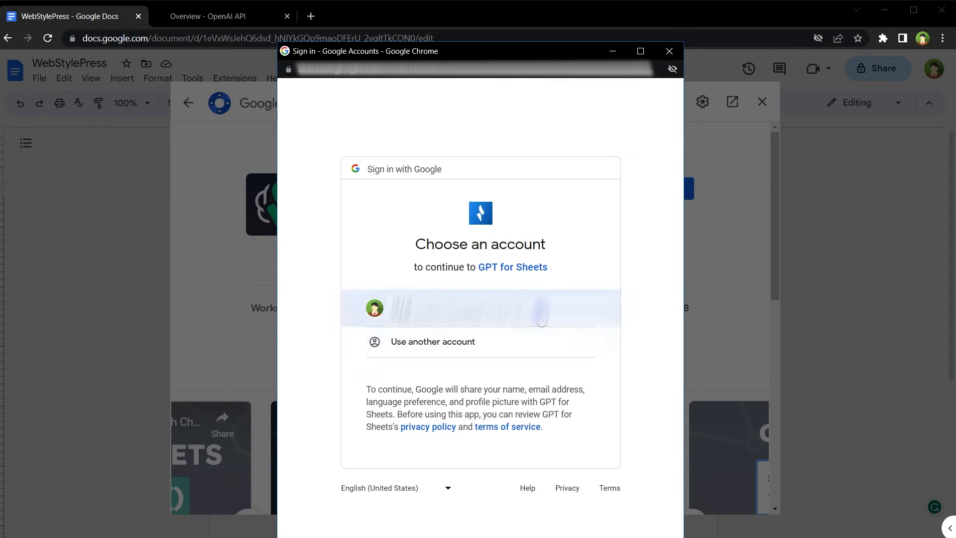
{"action": "left_click", "coordinate": [481, 307]}
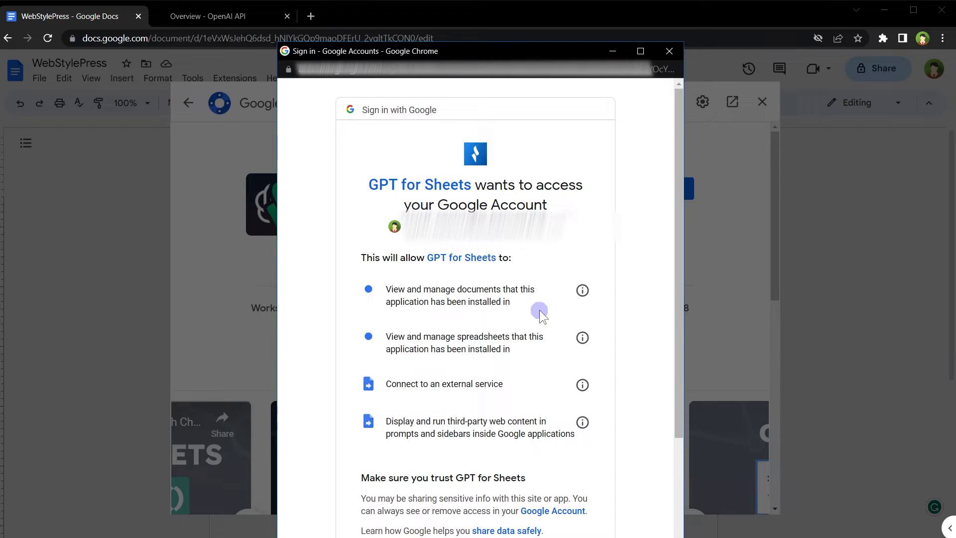
{"action": "mouse_move", "coordinate": [499, 306]}
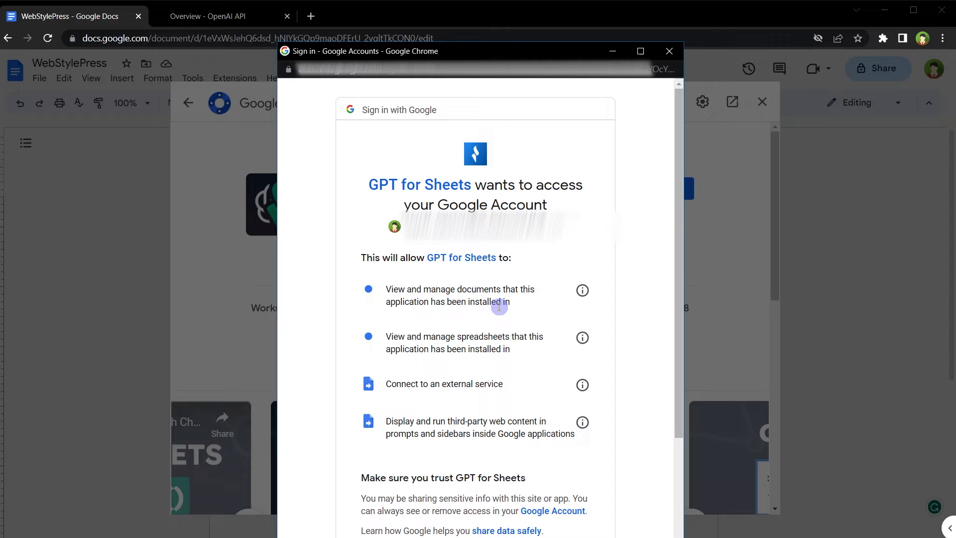
{"action": "mouse_move", "coordinate": [486, 337]}
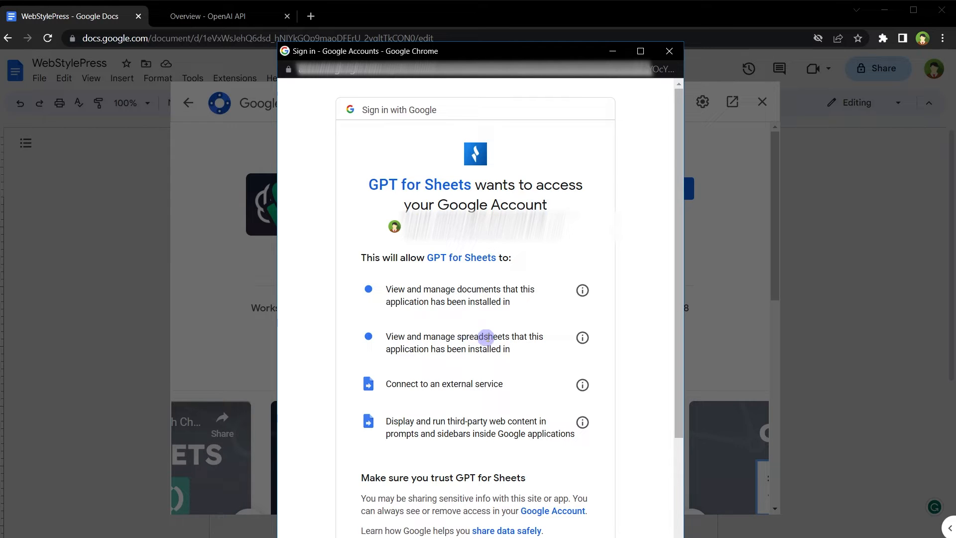
{"action": "mouse_move", "coordinate": [481, 382]}
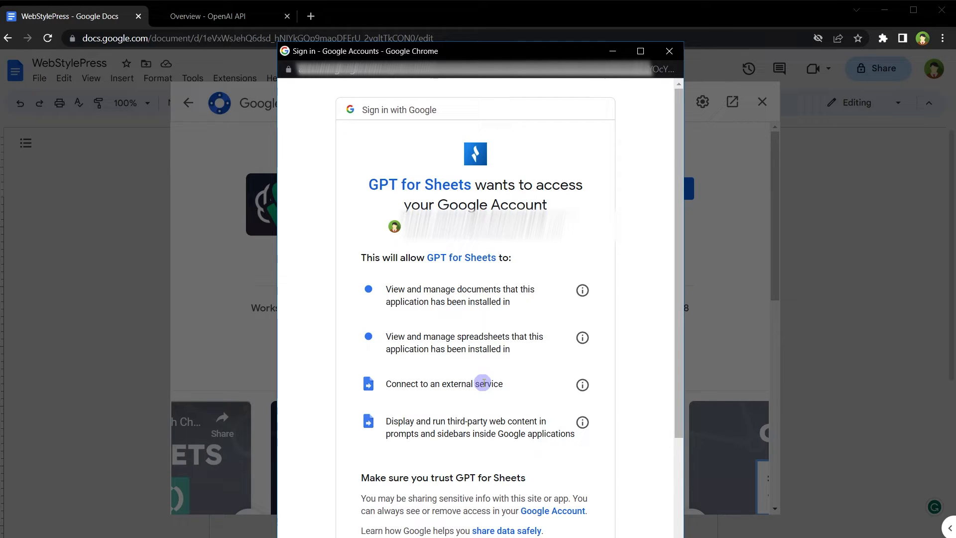
{"action": "mouse_move", "coordinate": [447, 417]}
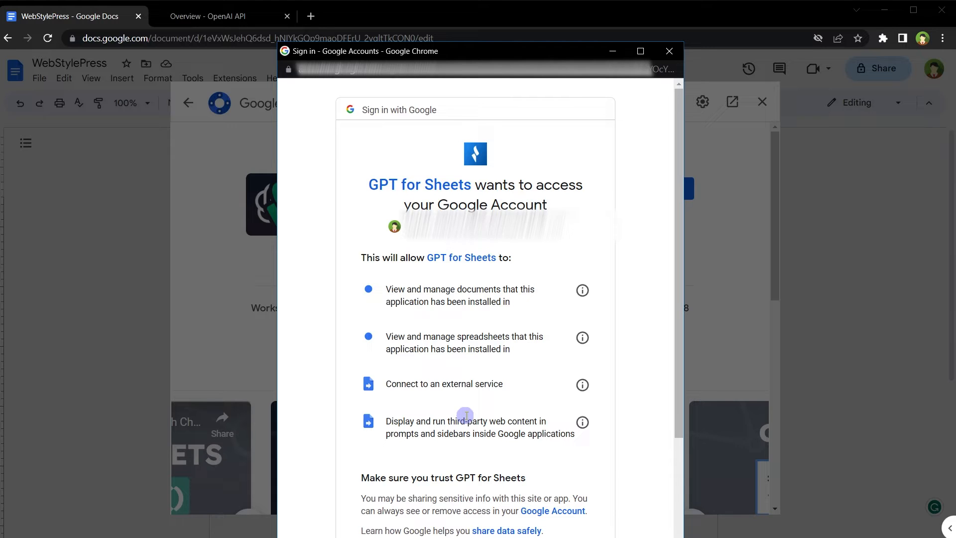
{"action": "scroll", "scroll_direction": "down", "scroll_amount": 3}
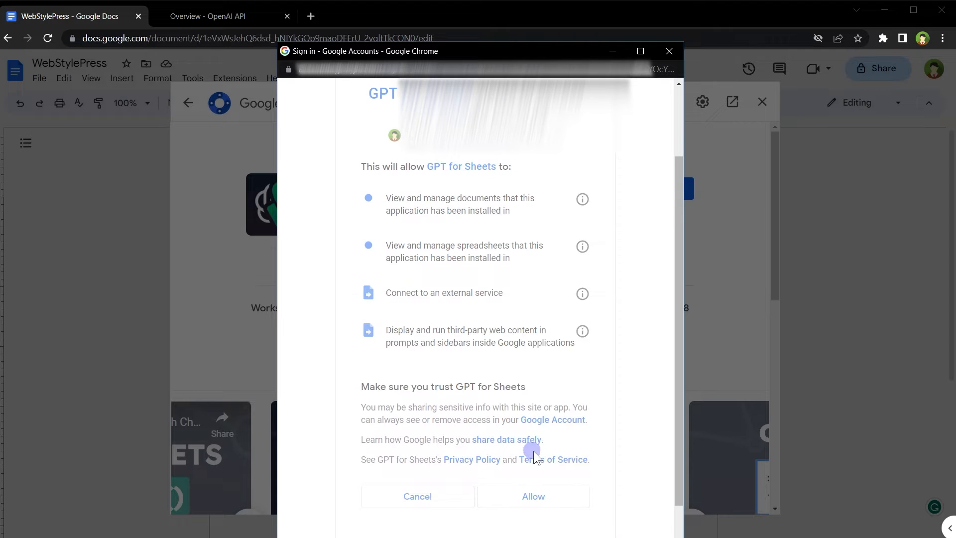
{"action": "left_click", "coordinate": [532, 496]}
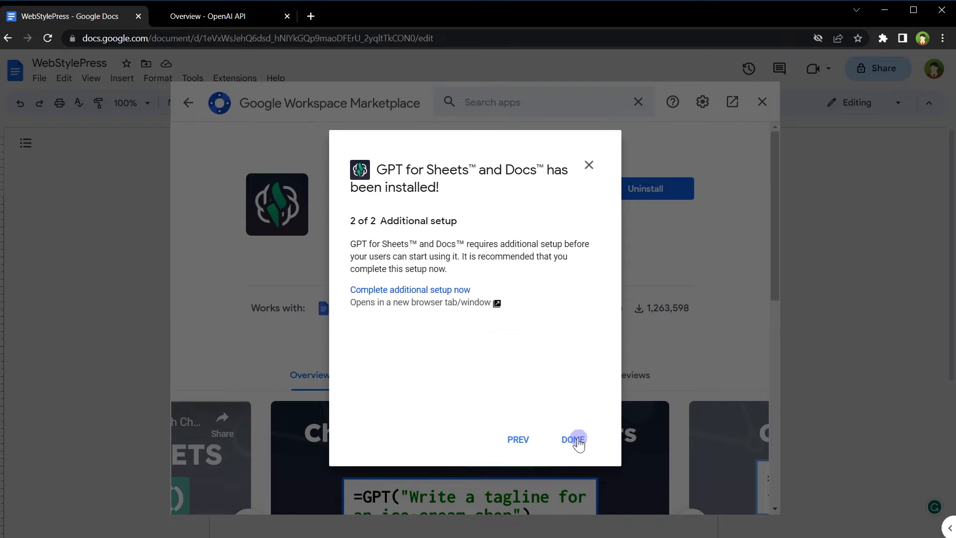
{"action": "left_click", "coordinate": [573, 439]}
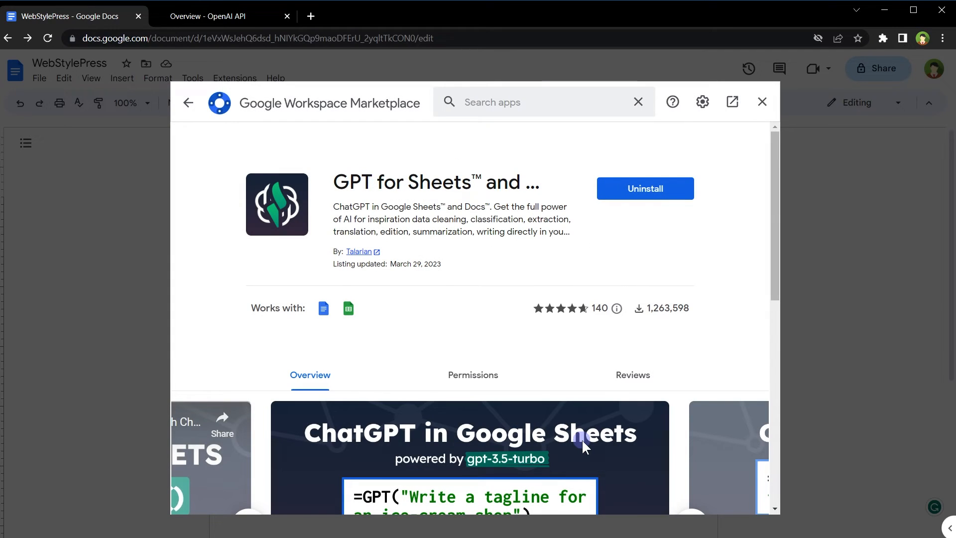
- Close the marketplace and open the Extensions menu
{"action": "left_click", "coordinate": [761, 102]}
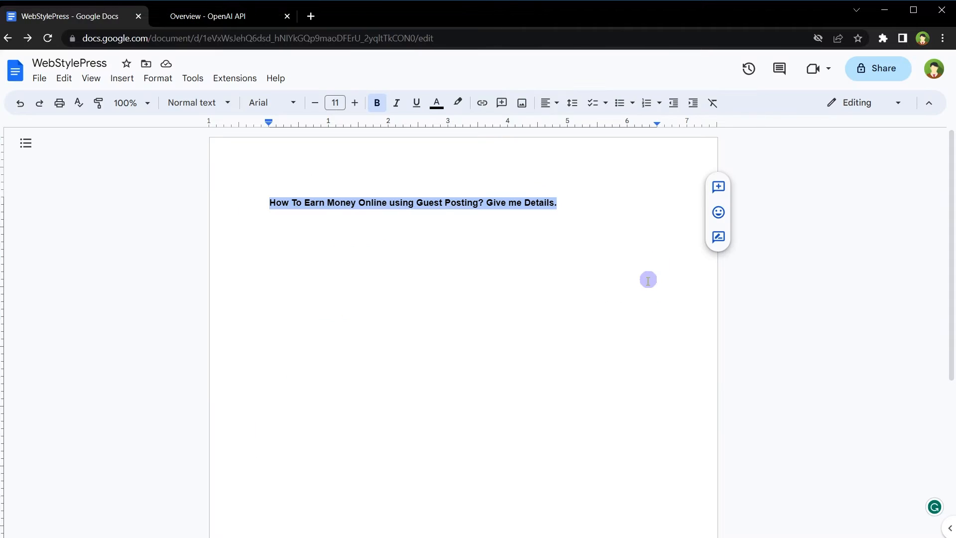
{"action": "left_click", "coordinate": [234, 78]}
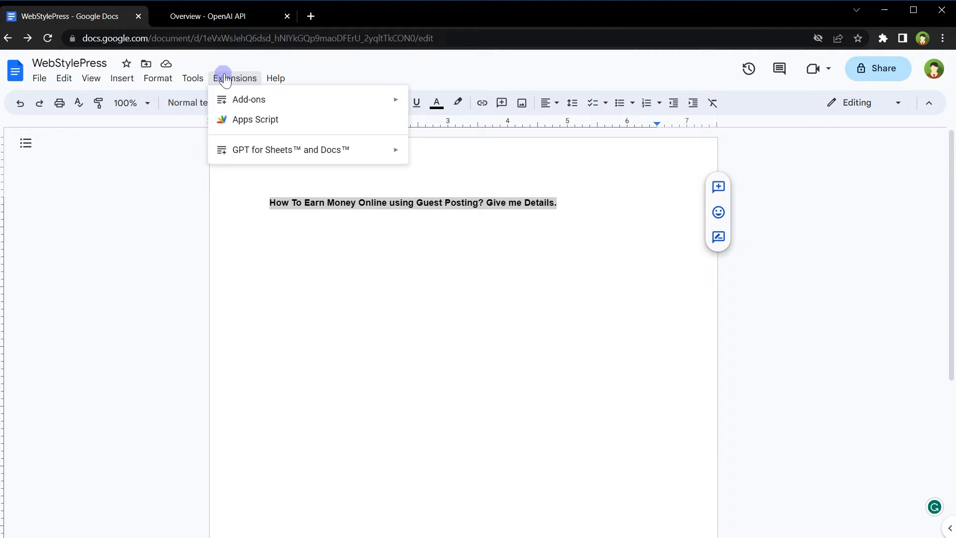
{"action": "mouse_move", "coordinate": [269, 166]}
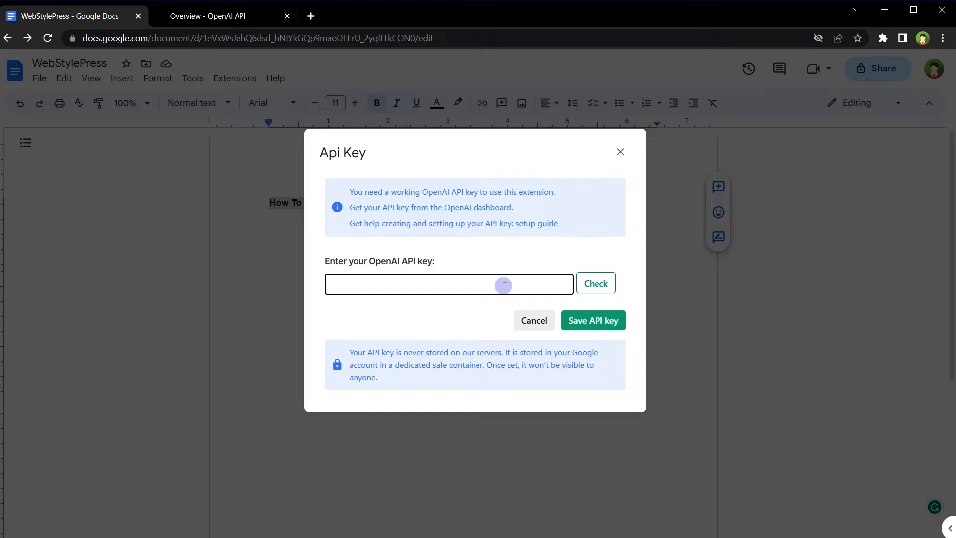
- Switch to the OpenAI Platform tab and open the Personal profile menu
{"action": "left_click", "coordinate": [207, 16]}
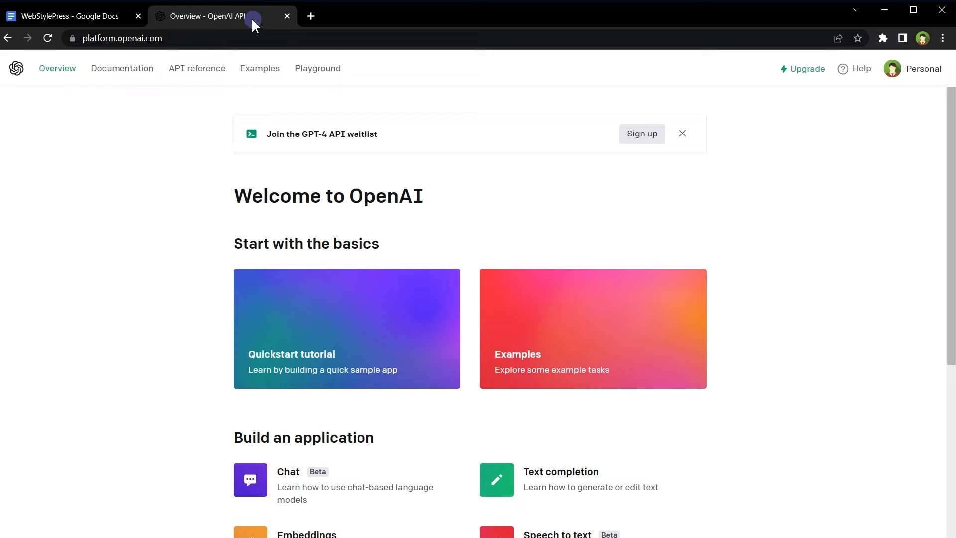
{"action": "mouse_move", "coordinate": [774, 72]}
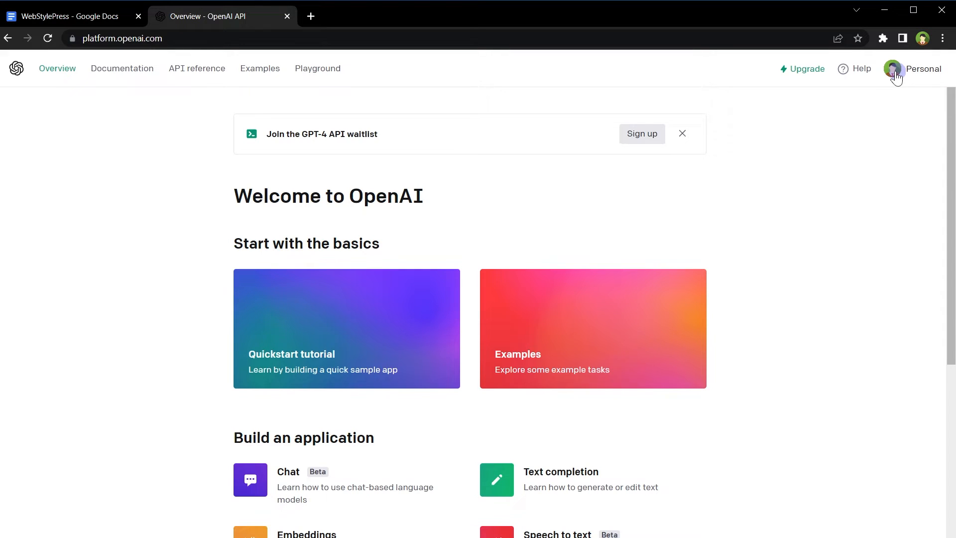
{"action": "left_click", "coordinate": [893, 68]}
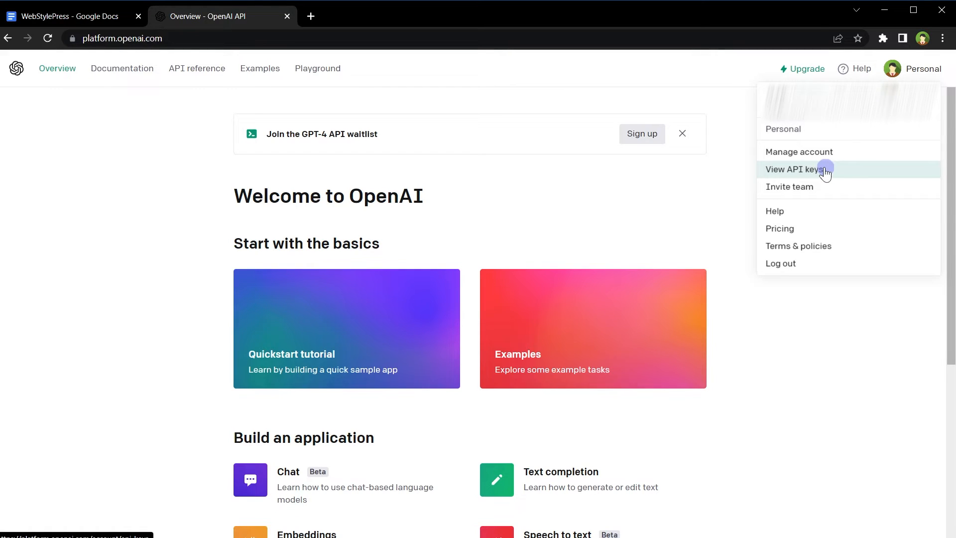
- Create a new OpenAI secret key, copy it, and dismiss the notice
{"action": "left_click", "coordinate": [795, 169]}
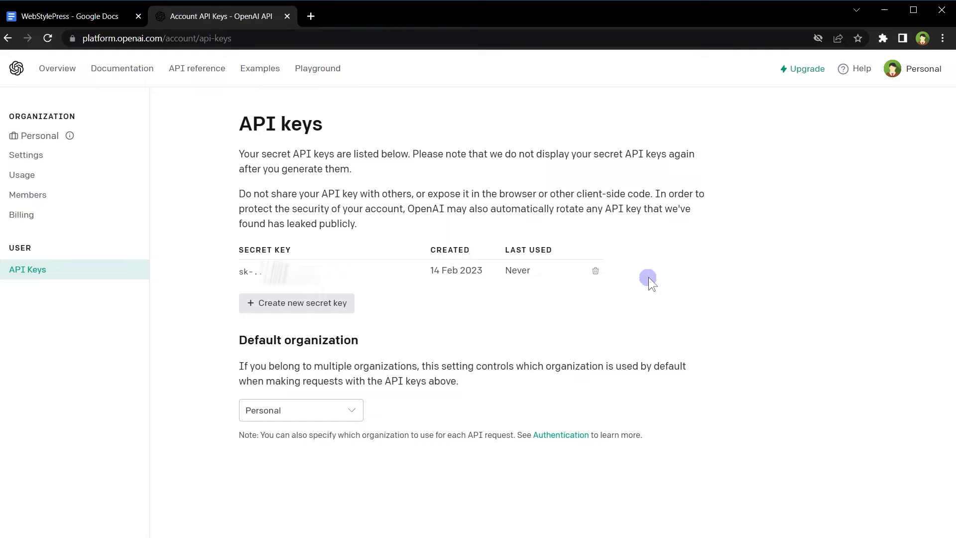
{"action": "mouse_move", "coordinate": [648, 277]}
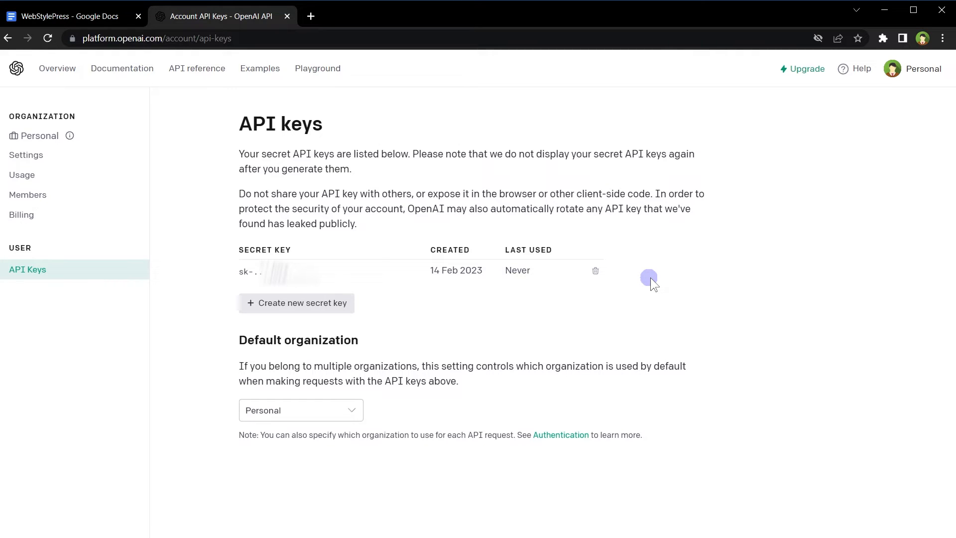
{"action": "mouse_move", "coordinate": [308, 304]}
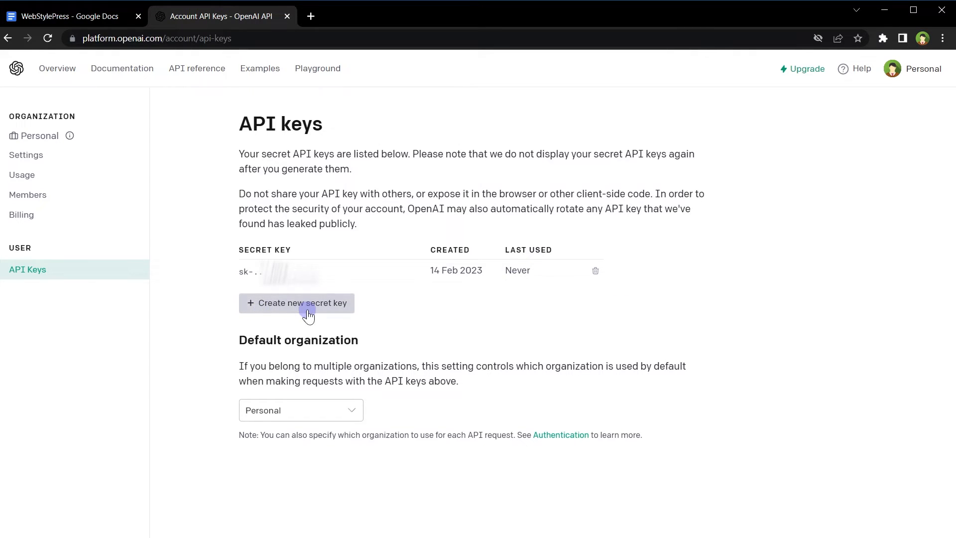
{"action": "left_click", "coordinate": [297, 303]}
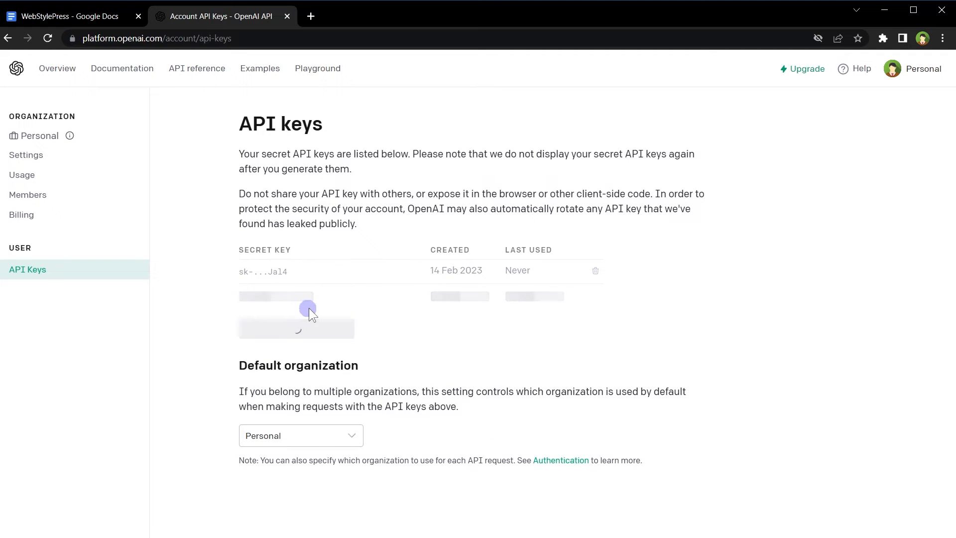
{"action": "left_click", "coordinate": [296, 314]}
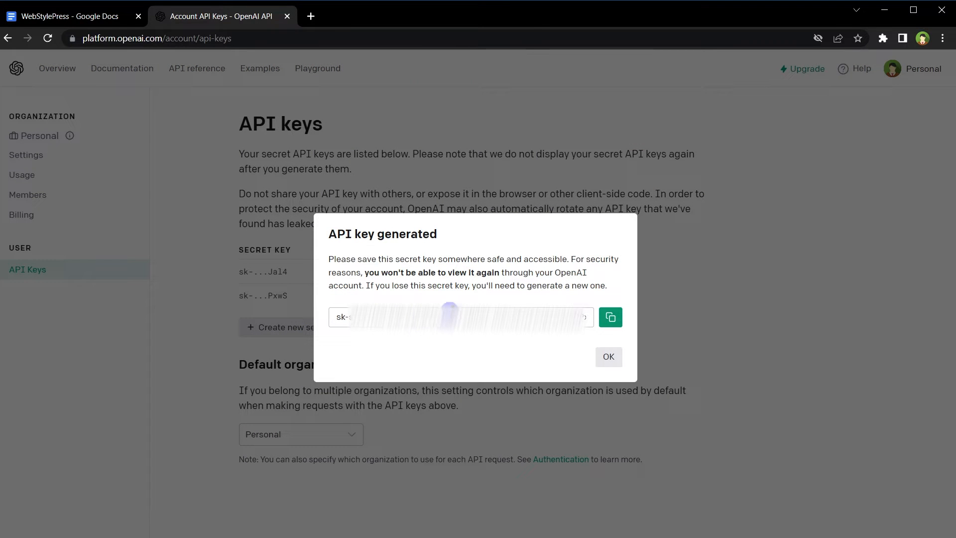
{"action": "left_click", "coordinate": [609, 317]}
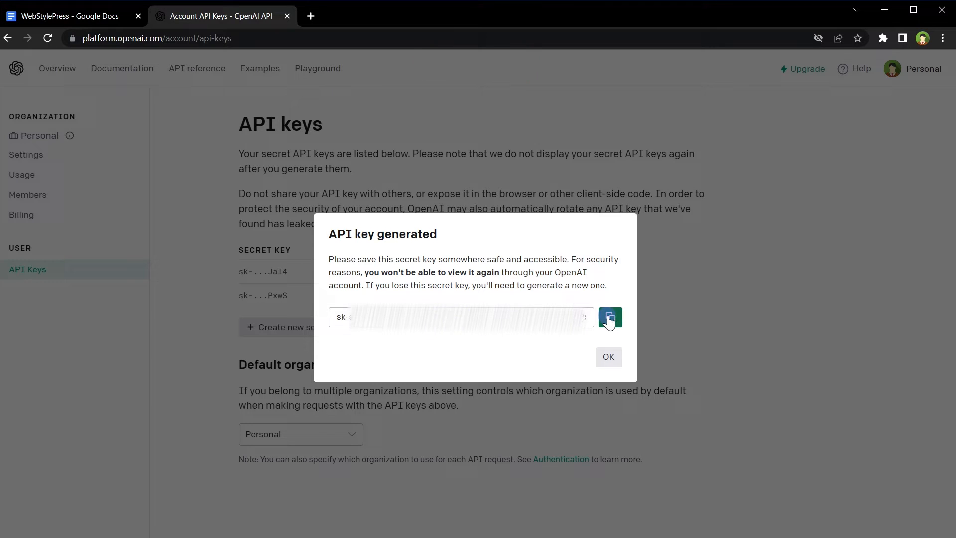
{"action": "left_click", "coordinate": [609, 317]}
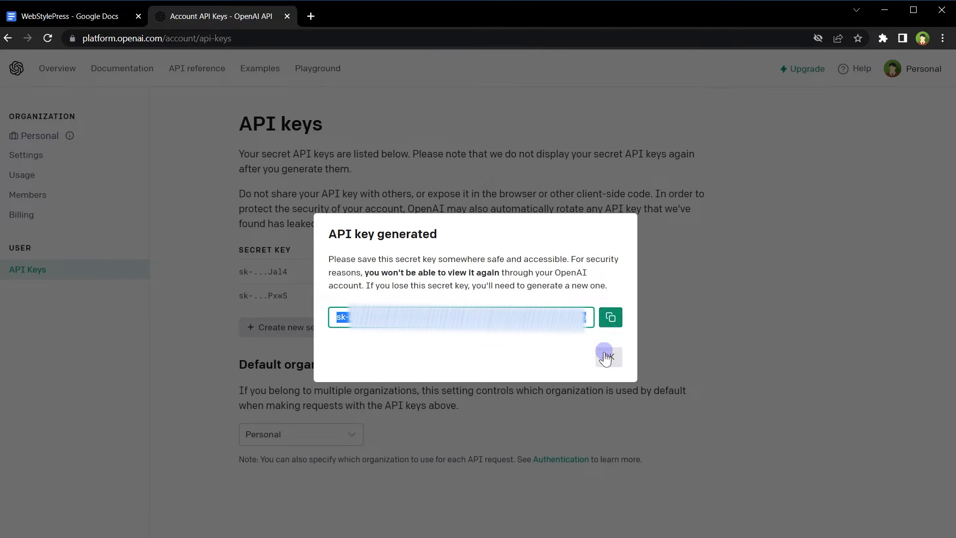
{"action": "left_click", "coordinate": [608, 356]}
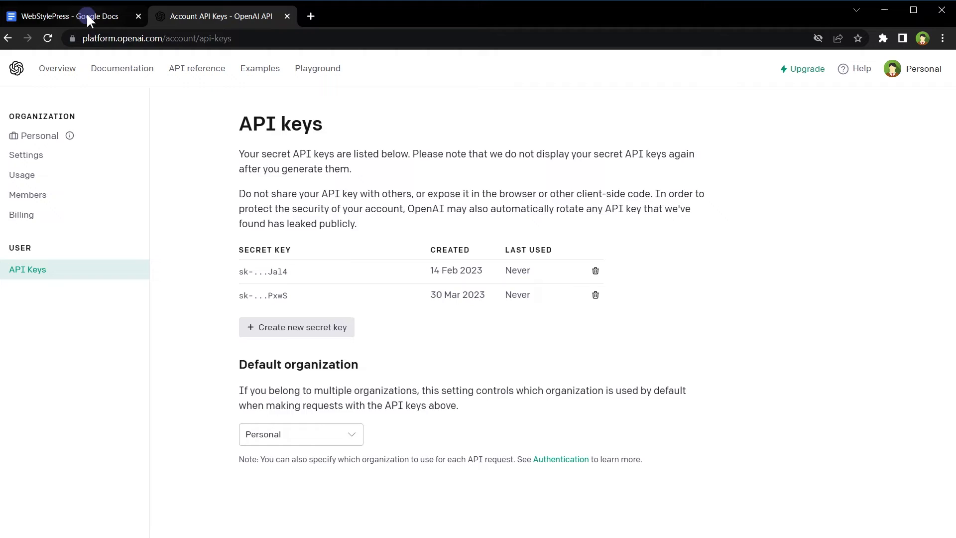
- Check the pasted OpenAI key in the Api Key dialog, then save it
{"action": "left_click", "coordinate": [69, 16]}
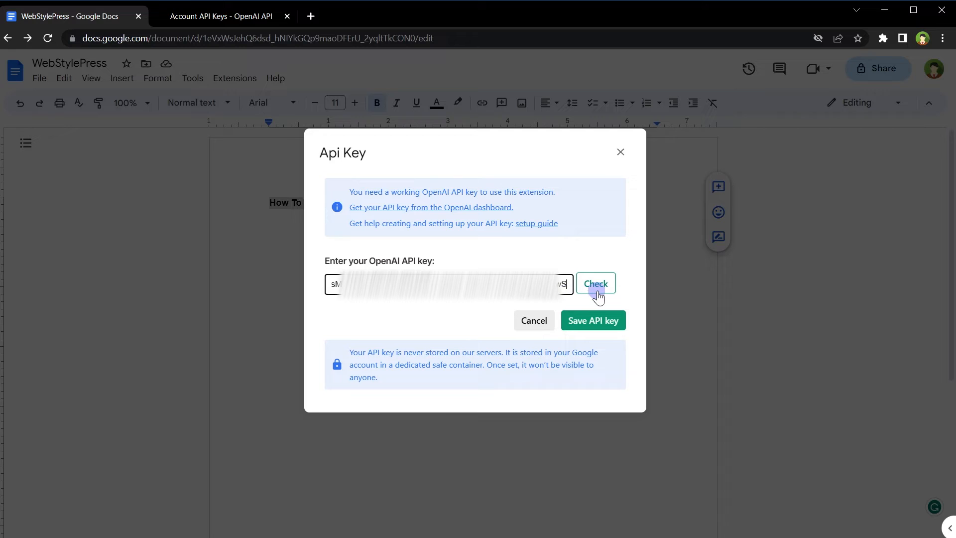
{"action": "left_click", "coordinate": [595, 282]}
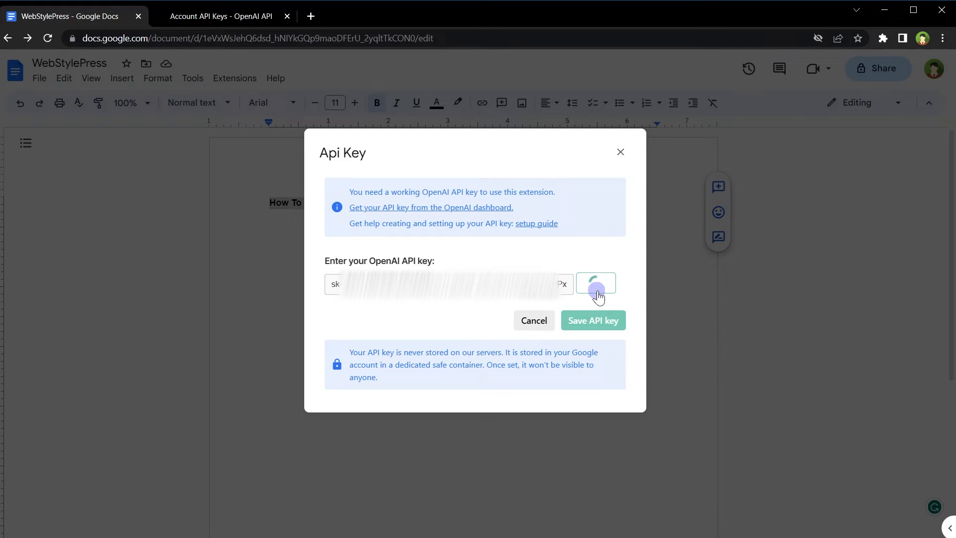
{"action": "left_click", "coordinate": [595, 283]}
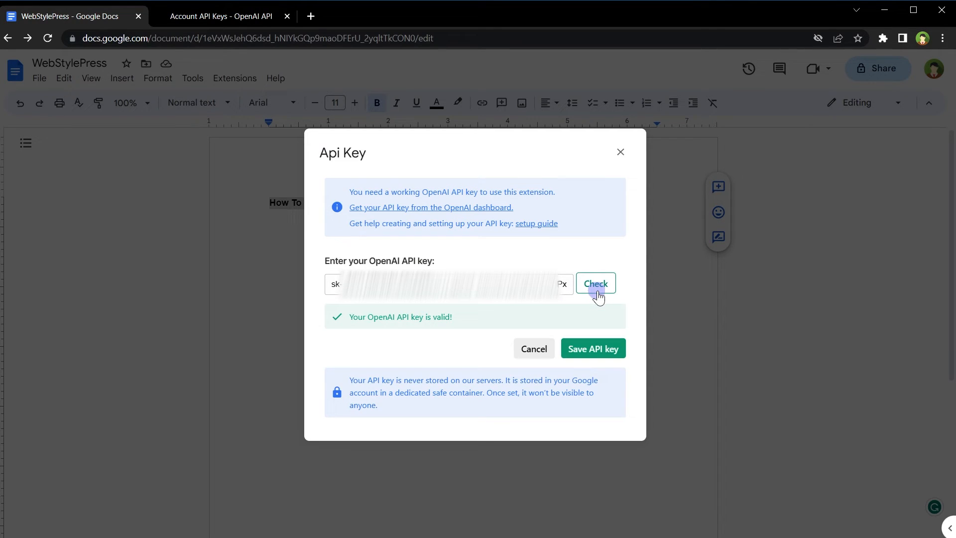
{"action": "double_click", "coordinate": [358, 317]}
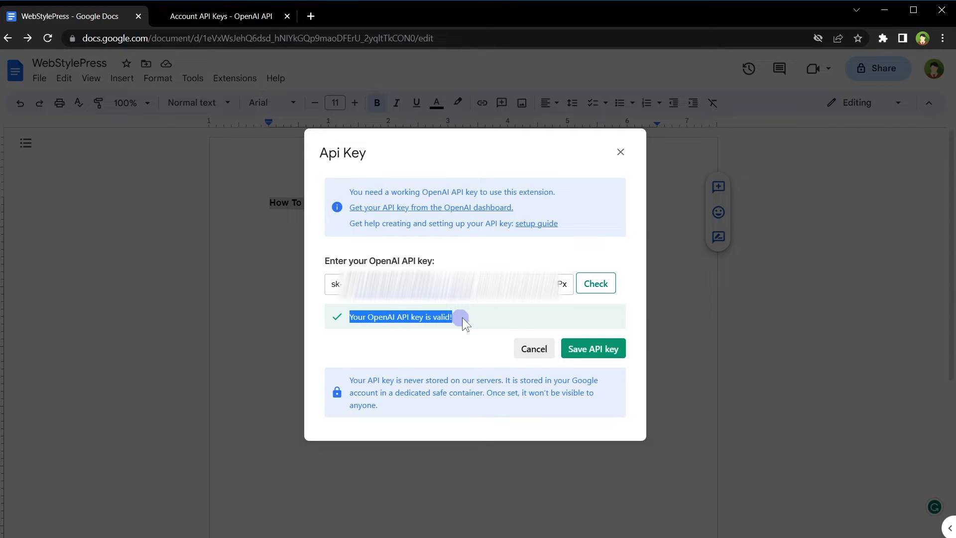
{"action": "left_click", "coordinate": [592, 348]}
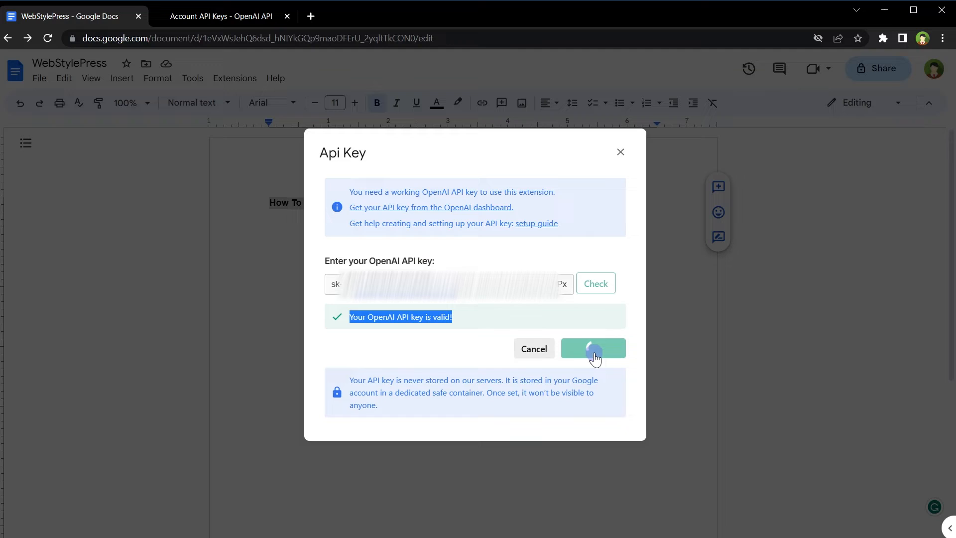
{"action": "left_click", "coordinate": [592, 348]}
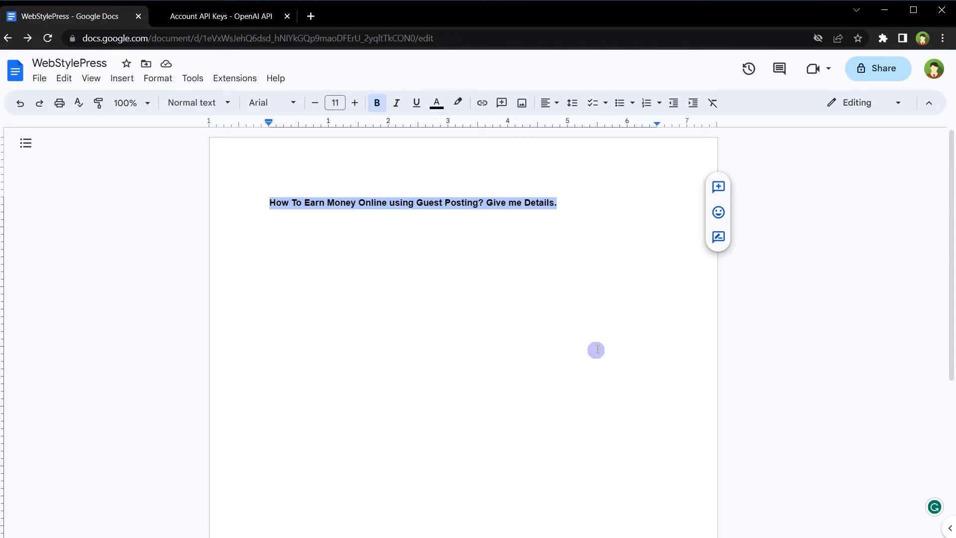
{"action": "mouse_move", "coordinate": [242, 135]}
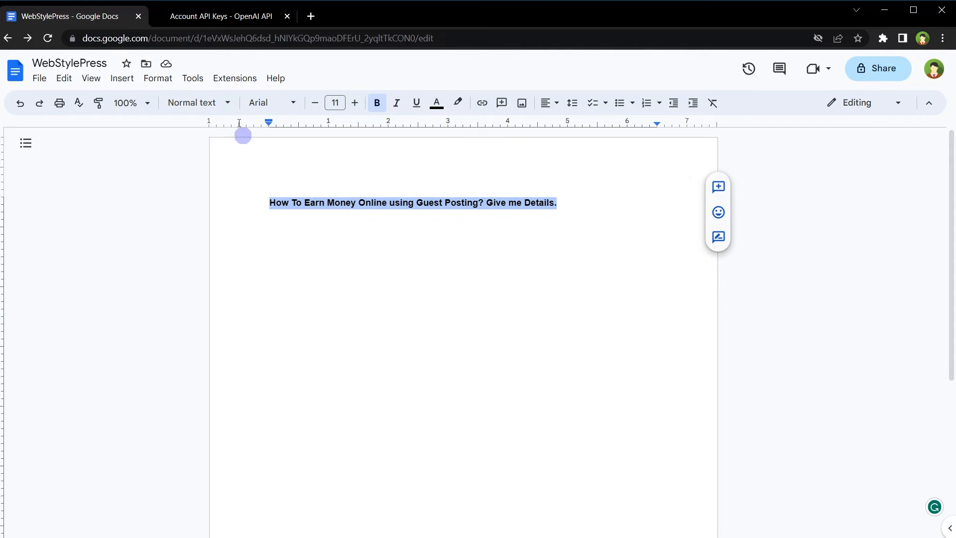
- Launch the GPT for Sheets and Docs sidebar from the Extensions menu
{"action": "left_click", "coordinate": [234, 78]}
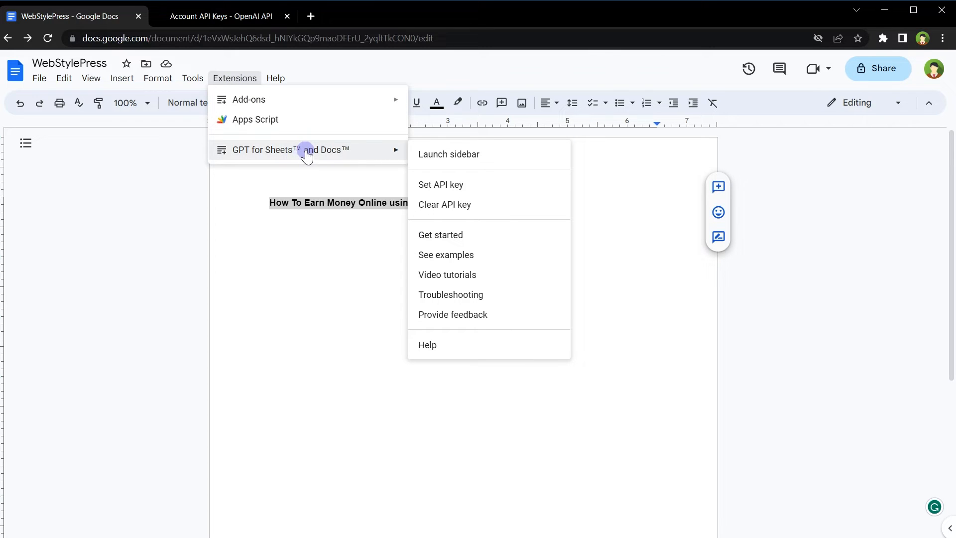
{"action": "mouse_move", "coordinate": [520, 154]}
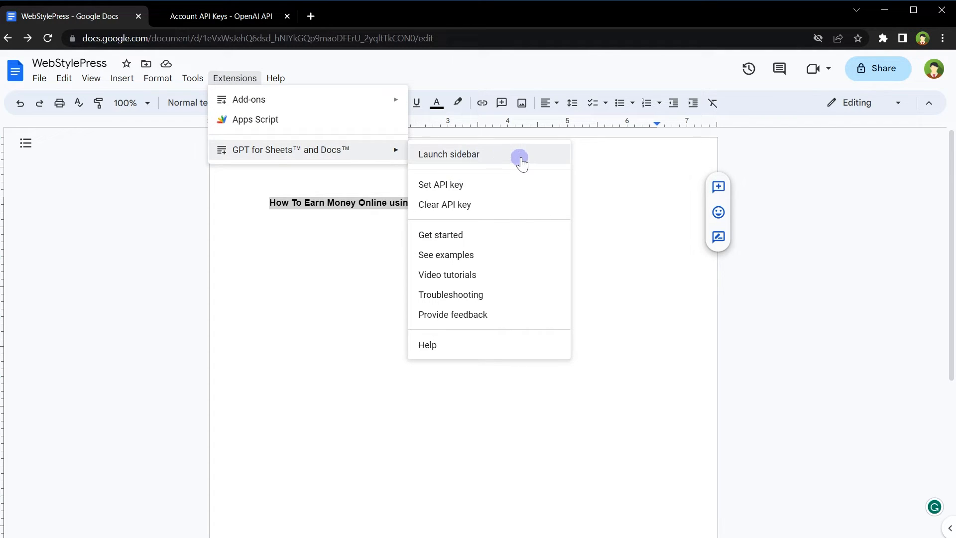
{"action": "left_click", "coordinate": [448, 153]}
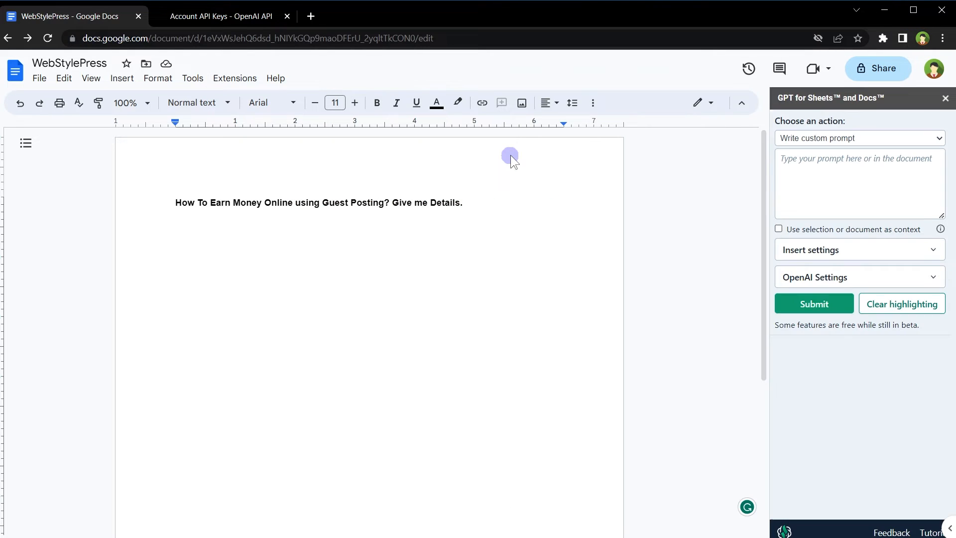
- Choose 'Write custom prompt', disable document context, and expand Insert settings
{"action": "left_click", "coordinate": [778, 229]}
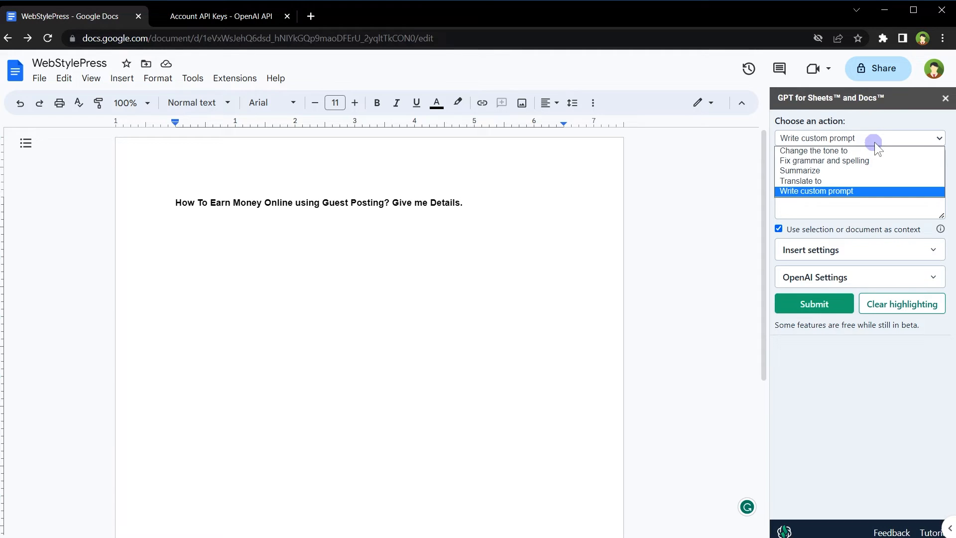
{"action": "mouse_move", "coordinate": [822, 161]}
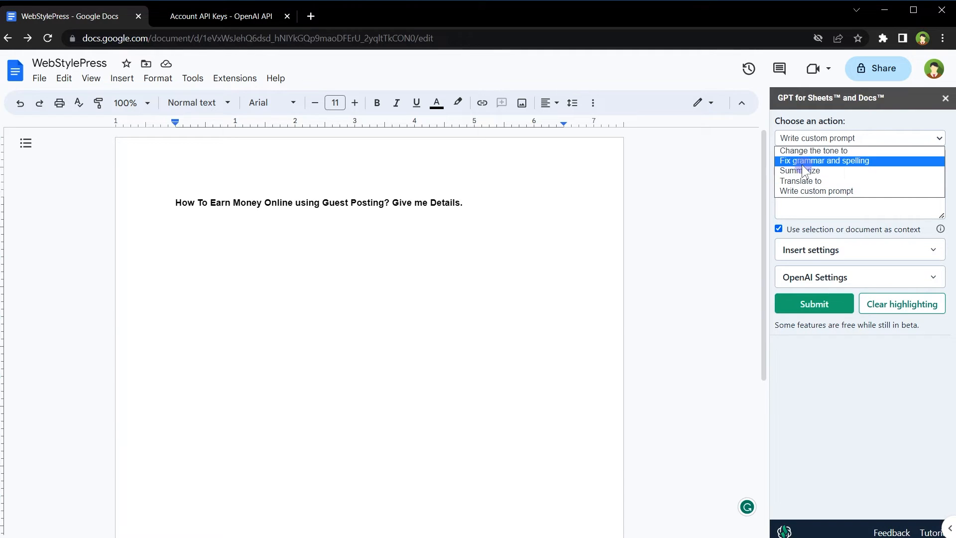
{"action": "mouse_move", "coordinate": [820, 151]}
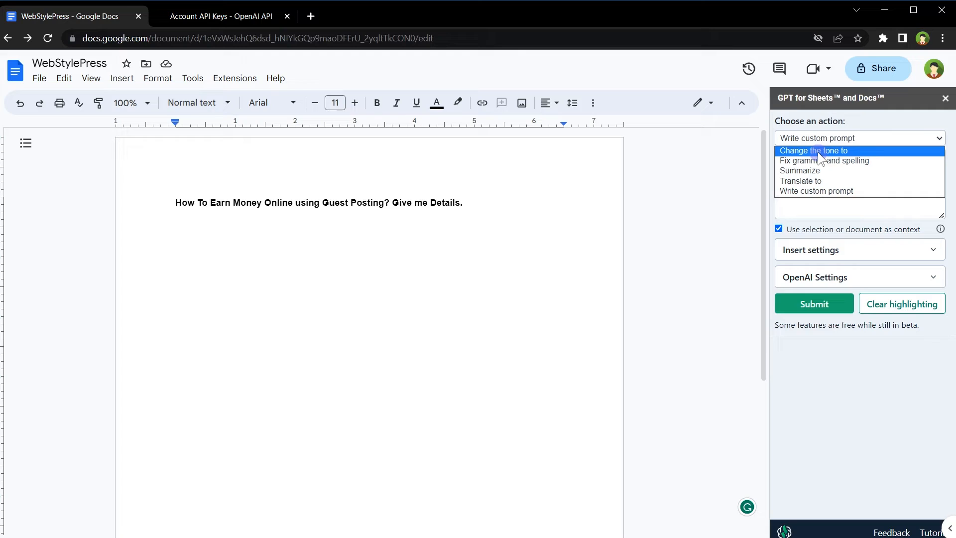
{"action": "mouse_move", "coordinate": [860, 191]}
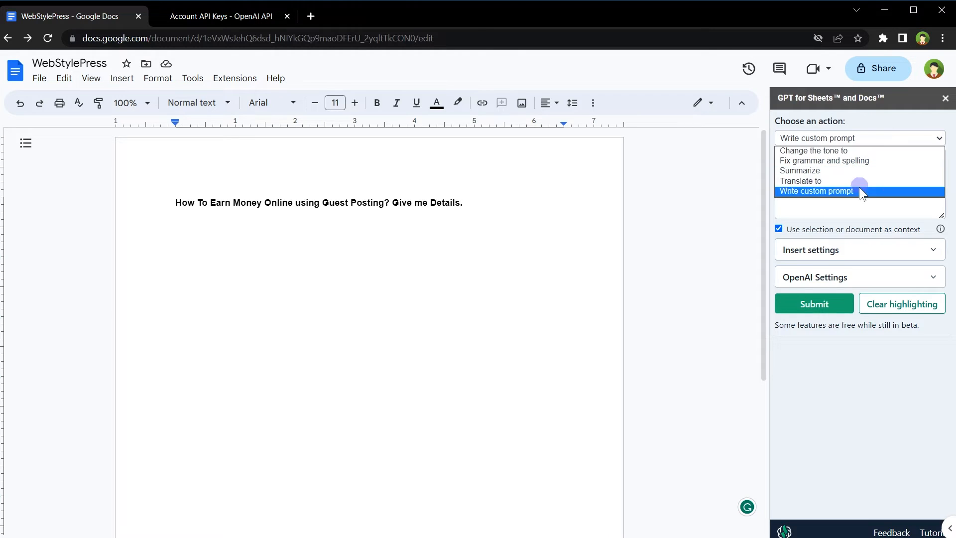
{"action": "left_click", "coordinate": [816, 190]}
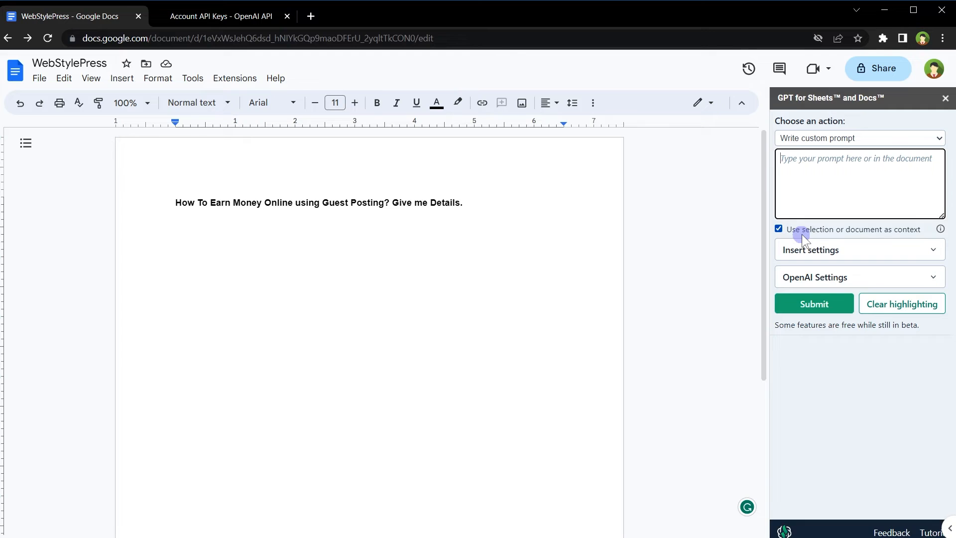
{"action": "left_click", "coordinate": [779, 229]}
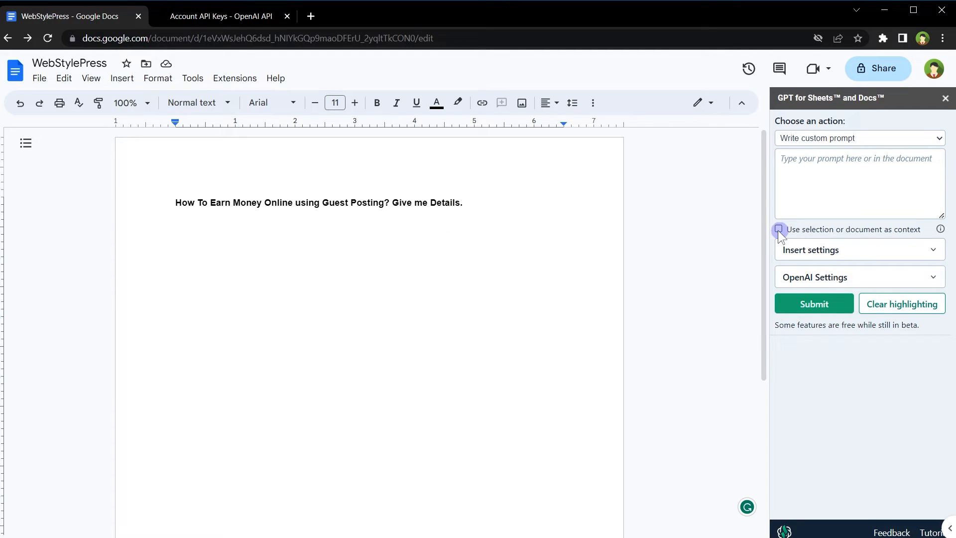
{"action": "left_click", "coordinate": [857, 249]}
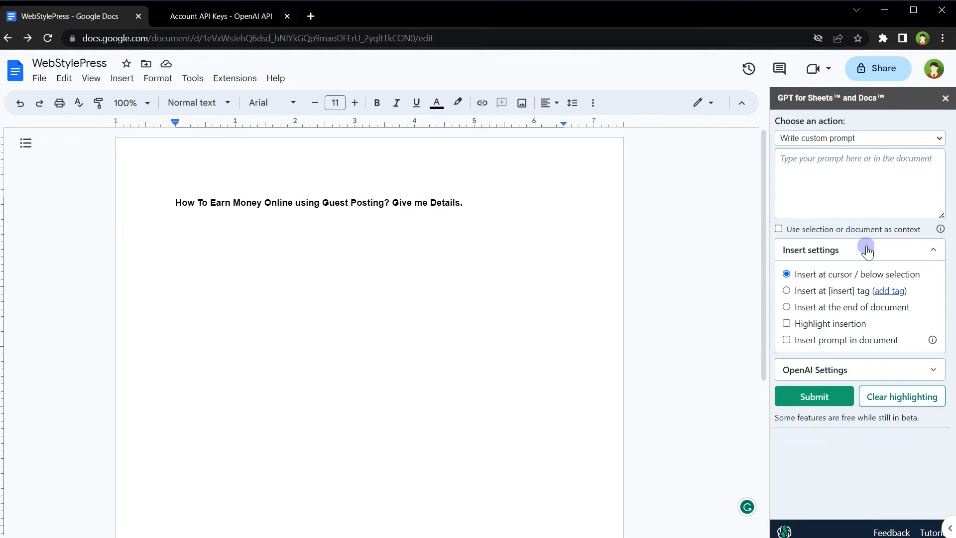
{"action": "mouse_move", "coordinate": [861, 281]}
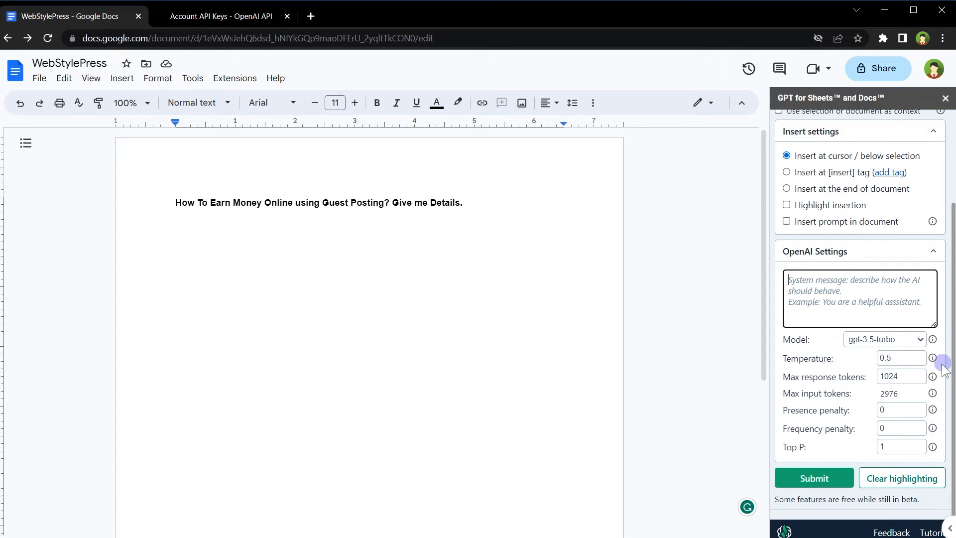
- Choose gpt-3.5-turbo from the Model dropdown in OpenAI Settings
{"action": "left_click", "coordinate": [883, 339]}
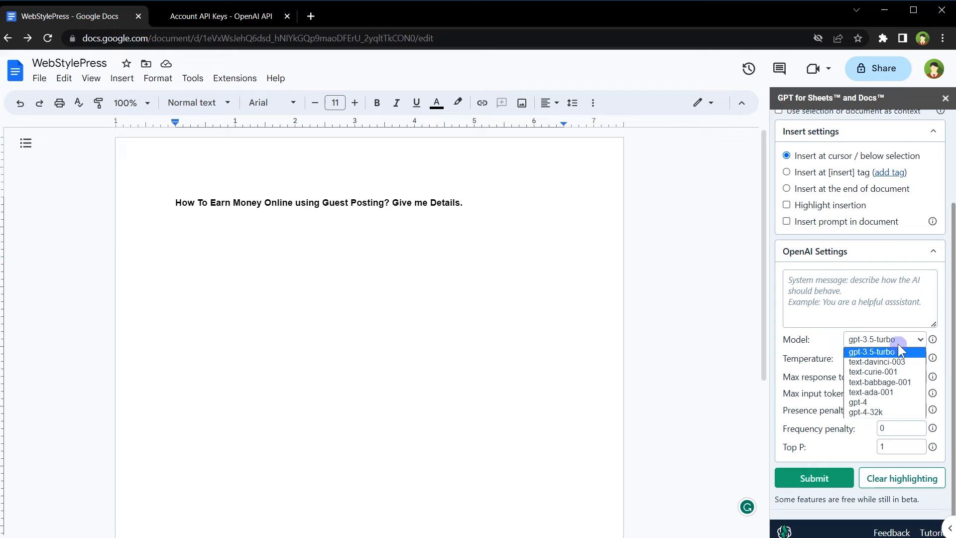
{"action": "mouse_move", "coordinate": [877, 361]}
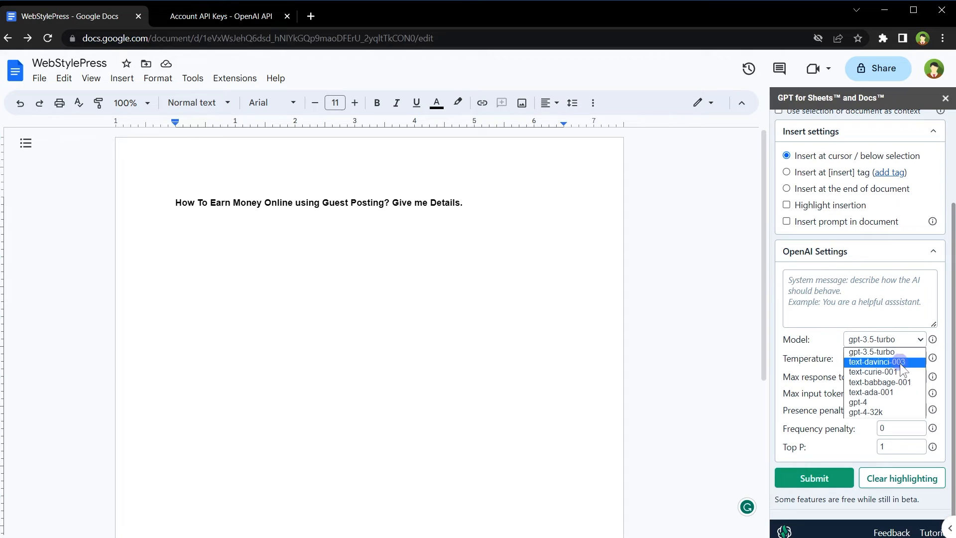
{"action": "mouse_move", "coordinate": [879, 382]}
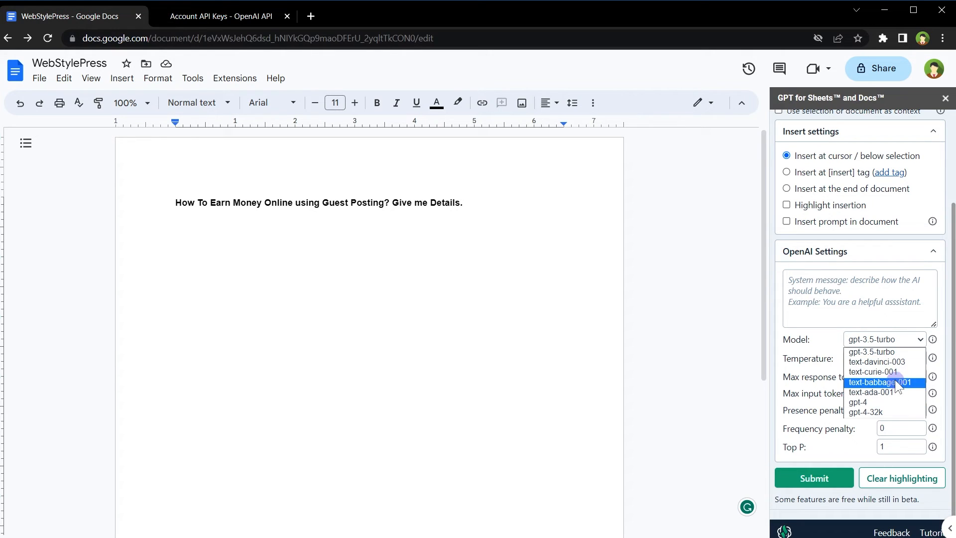
{"action": "mouse_move", "coordinate": [889, 402]}
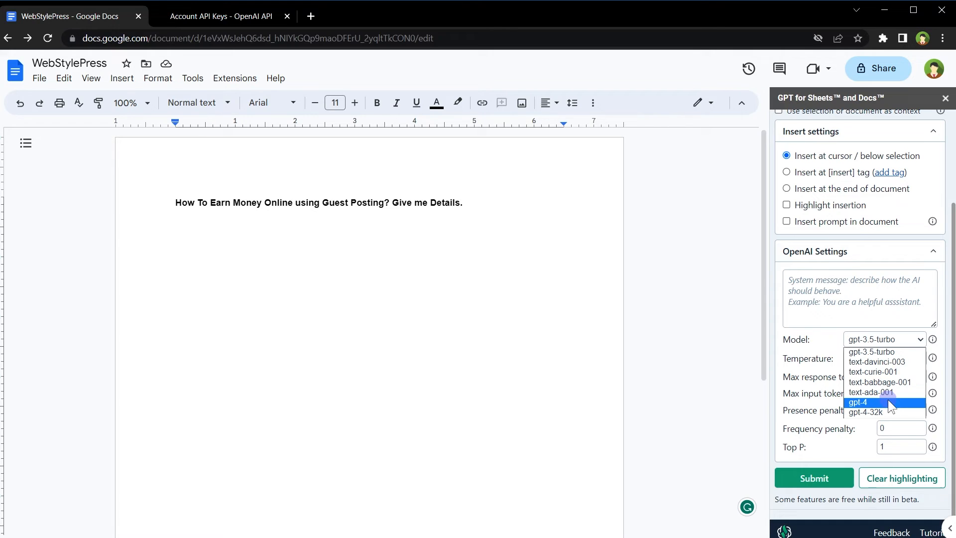
{"action": "mouse_move", "coordinate": [871, 352]}
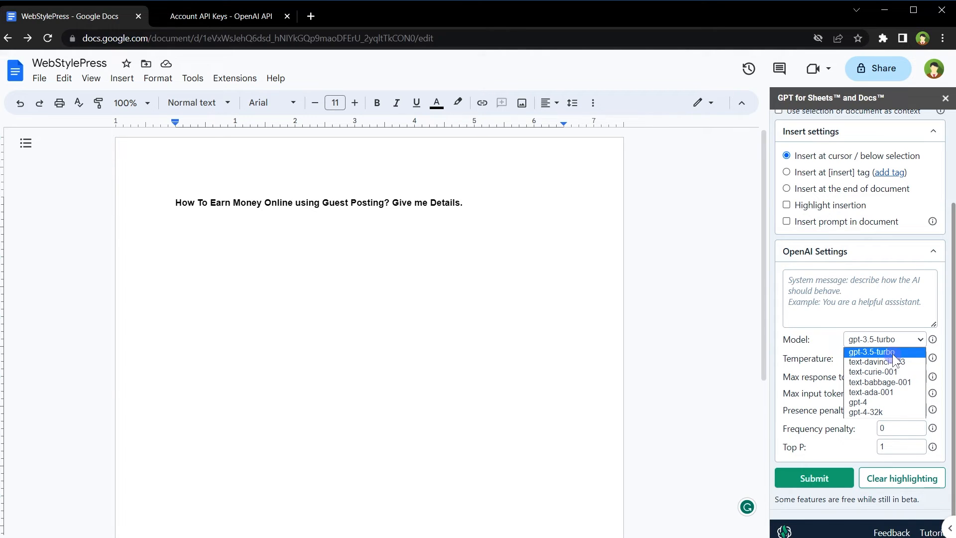
{"action": "left_click", "coordinate": [871, 352]}
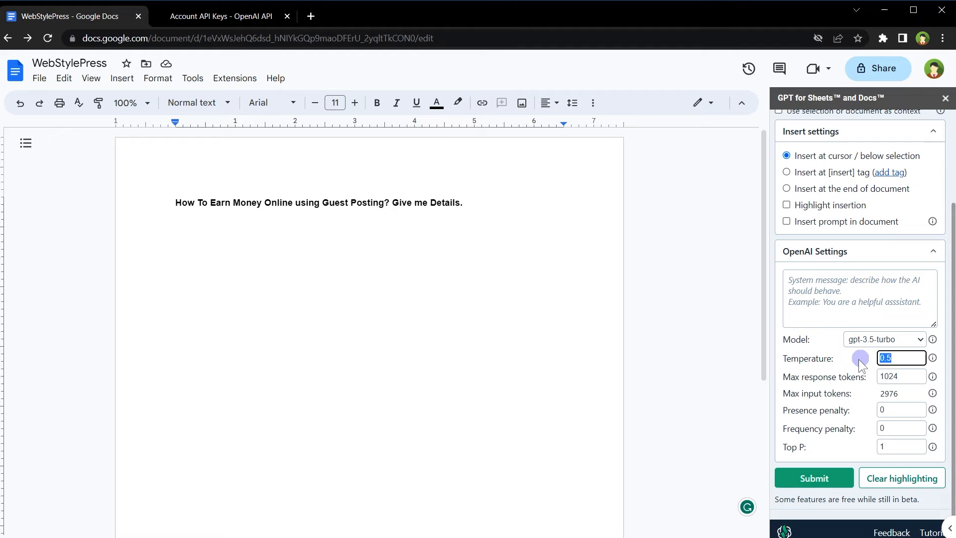
{"action": "mouse_move", "coordinate": [796, 397]}
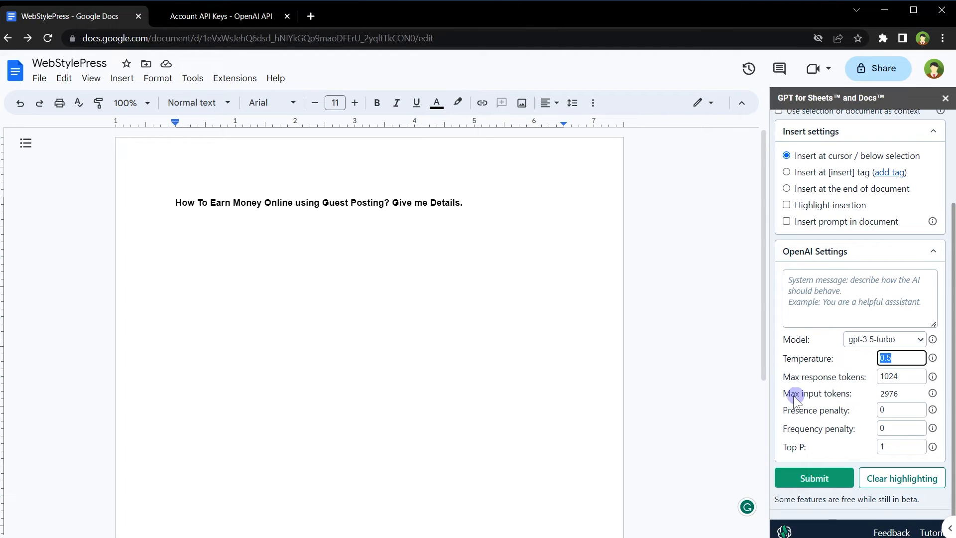
{"action": "mouse_move", "coordinate": [872, 390]}
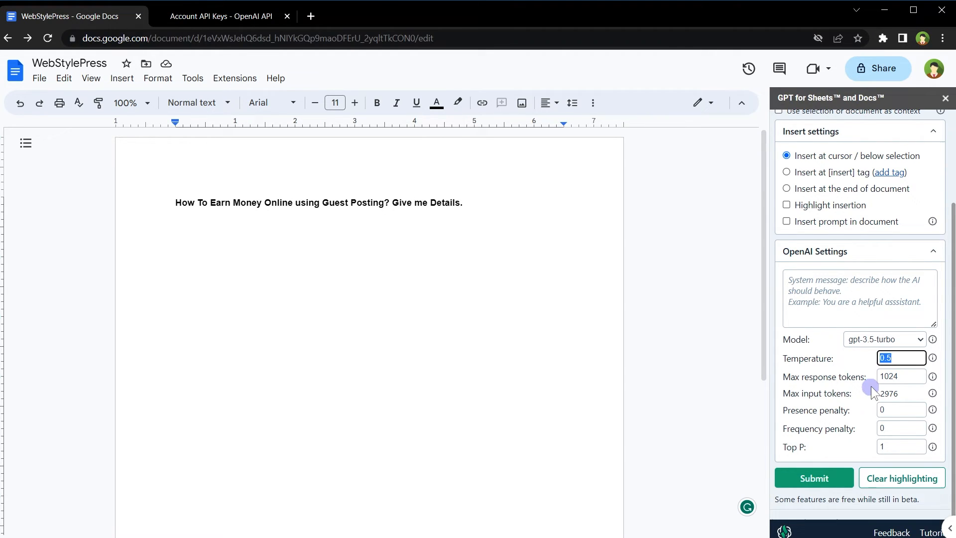
{"action": "mouse_move", "coordinate": [858, 358]}
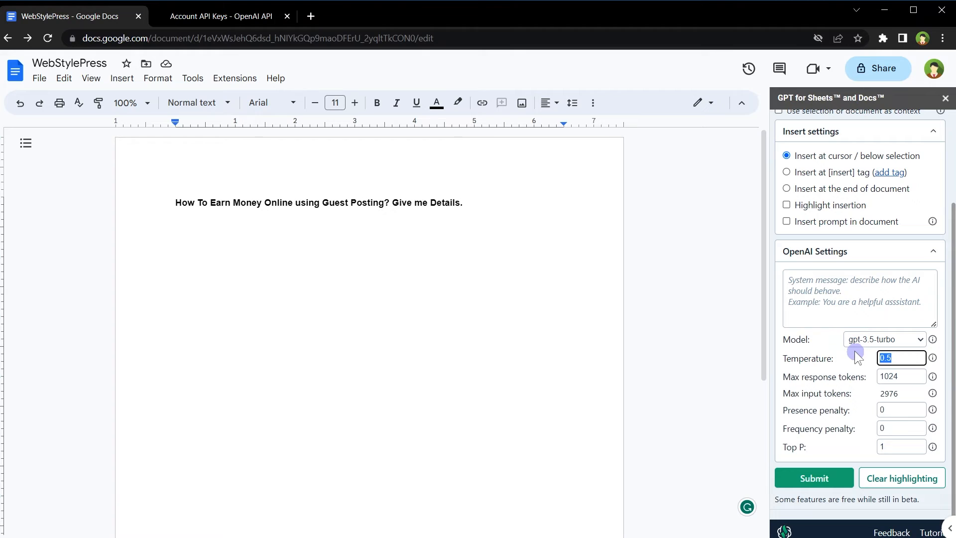
- Set Temperature to 1 in the sidebar's OpenAI Settings
{"action": "type", "text": "1"}
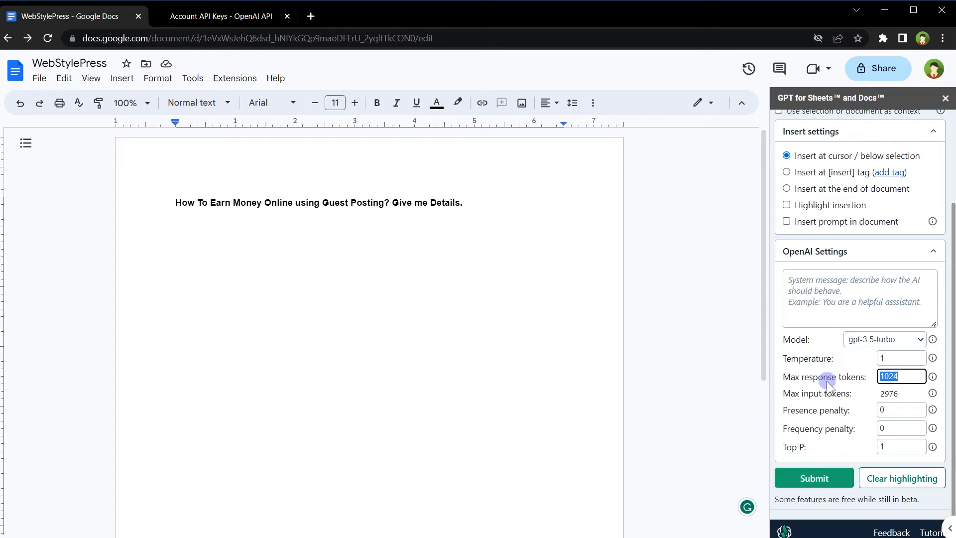
{"action": "scroll", "scroll_direction": "up", "scroll_amount": 3}
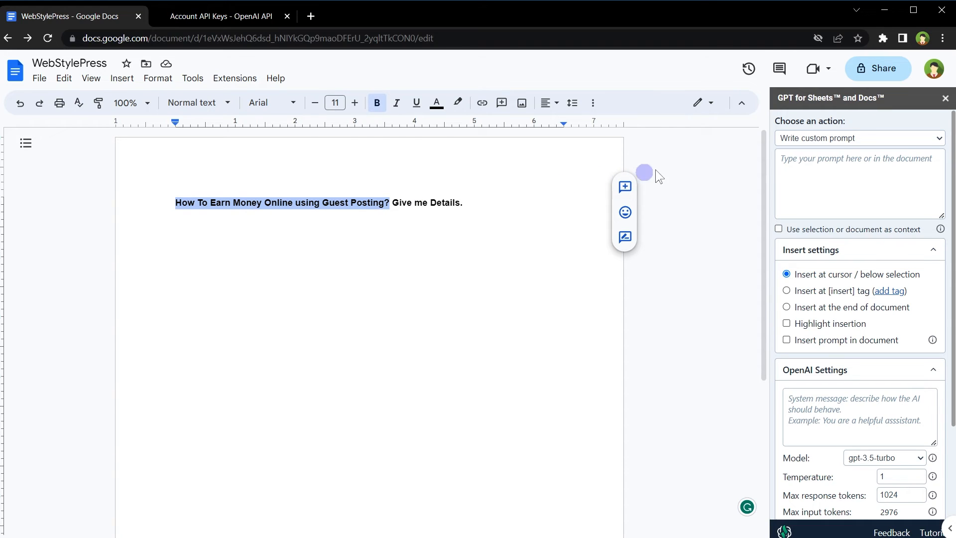
- Prompt GPT with 'How To Earn Money Online using Guest Posting?' and insert its answer after the title
{"action": "type", "text": "How To Earn Money Online using Guest Posting?"}
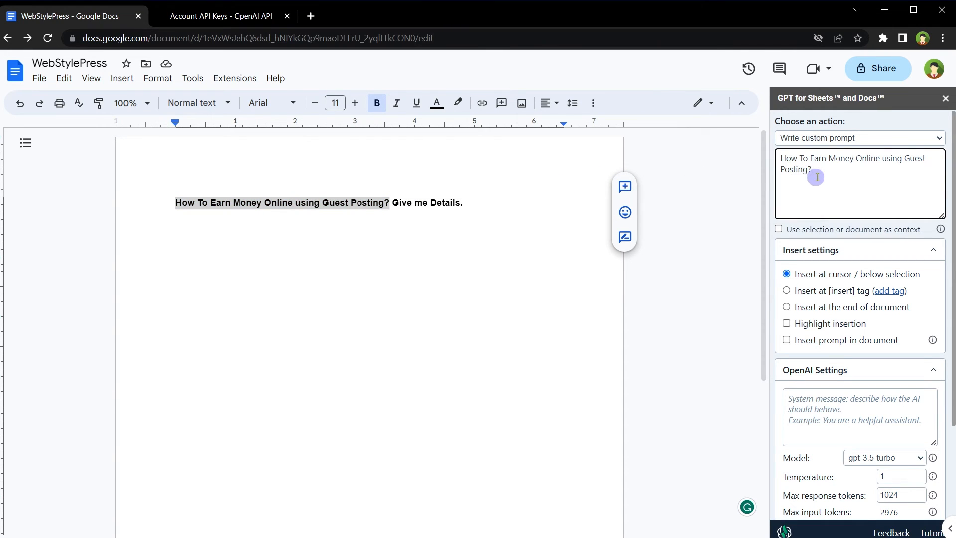
{"action": "left_click", "coordinate": [463, 203]}
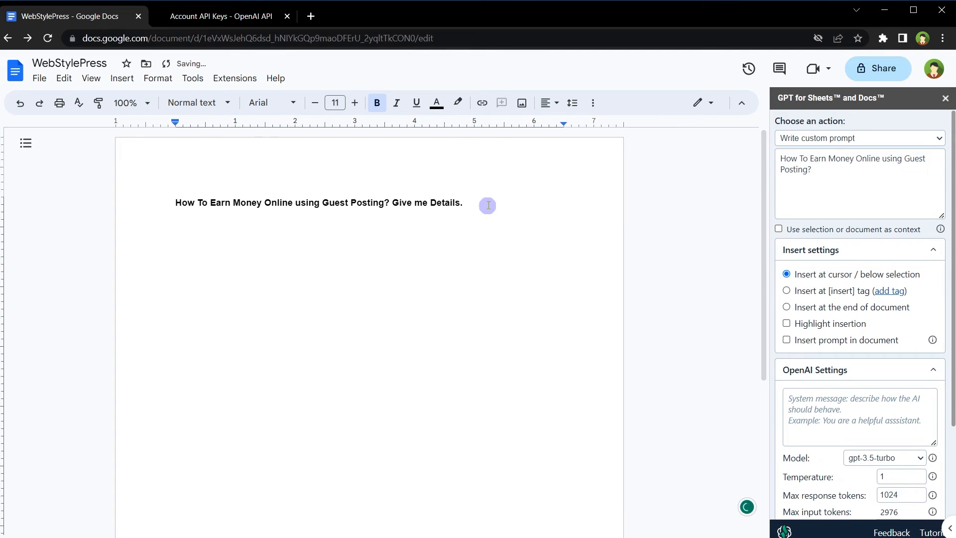
{"action": "scroll", "scroll_direction": "down", "scroll_amount": 3}
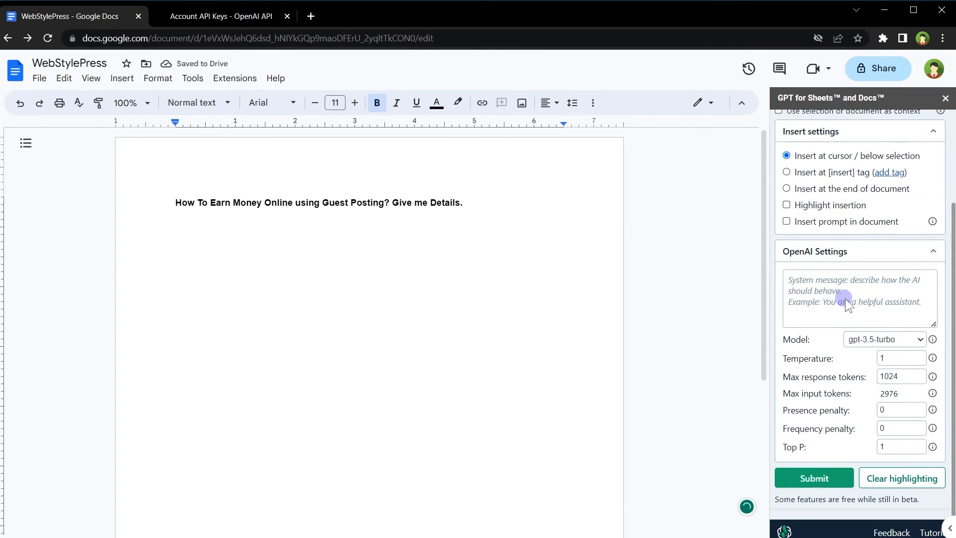
{"action": "left_click", "coordinate": [813, 477]}
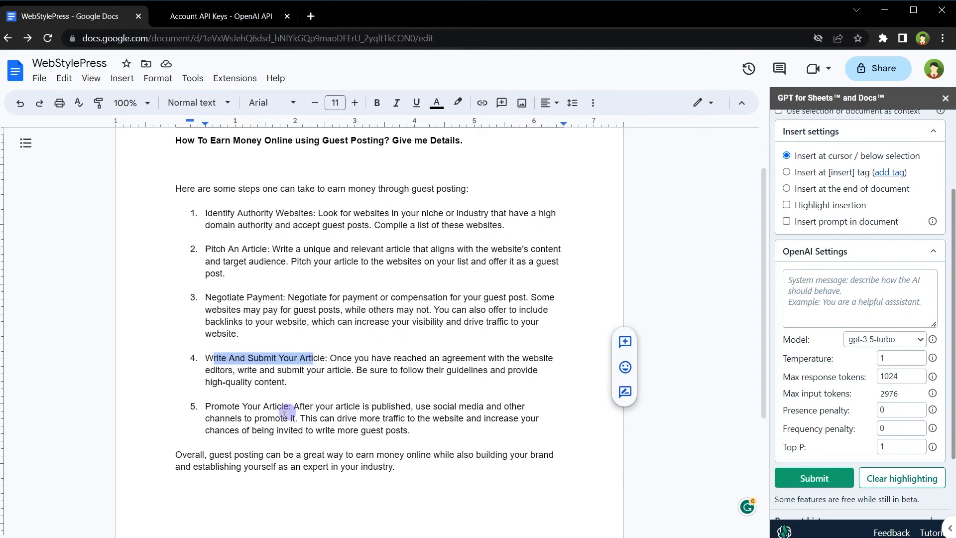
- Select the whole document containing the five-step guest-posting guide
{"action": "key", "text": "ctrl+a"}
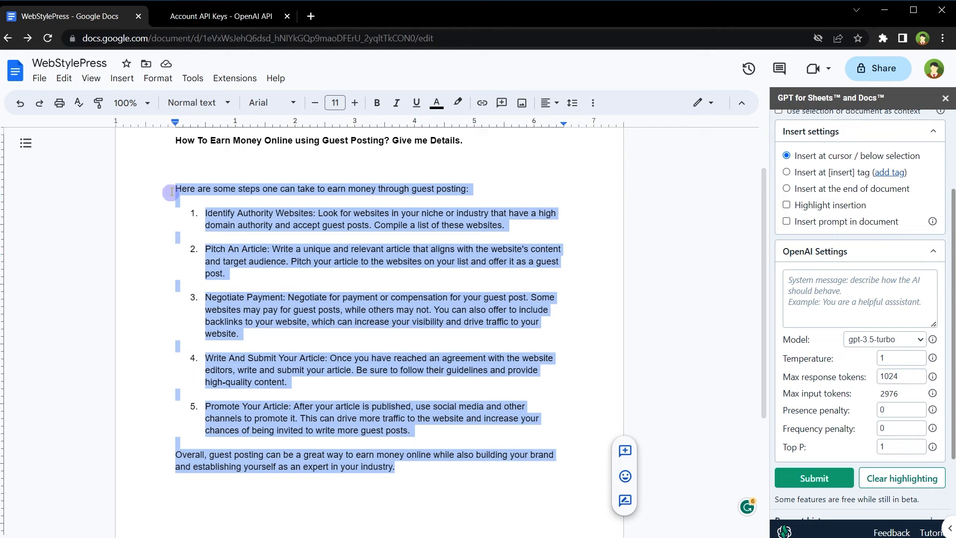
{"action": "mouse_move", "coordinate": [518, 333]}
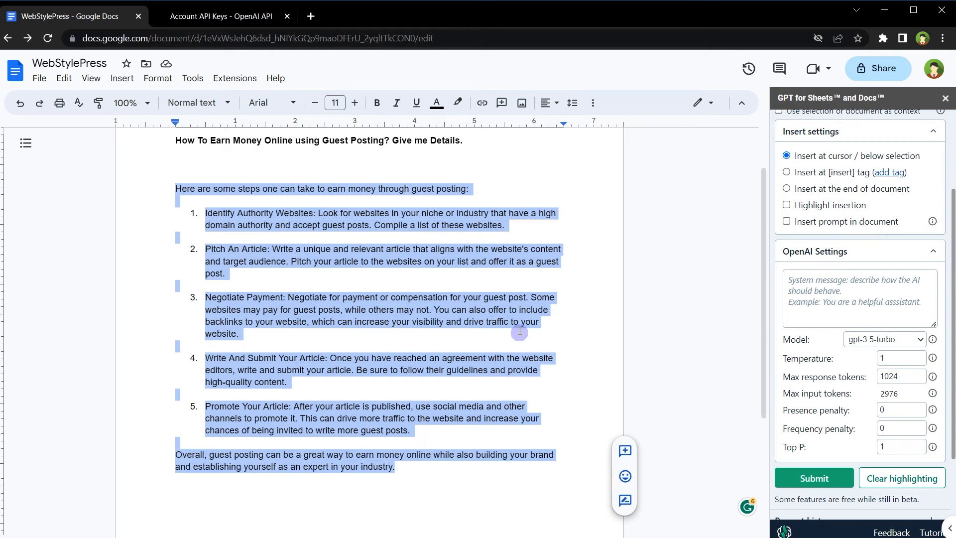
{"action": "left_click", "coordinate": [171, 141]}
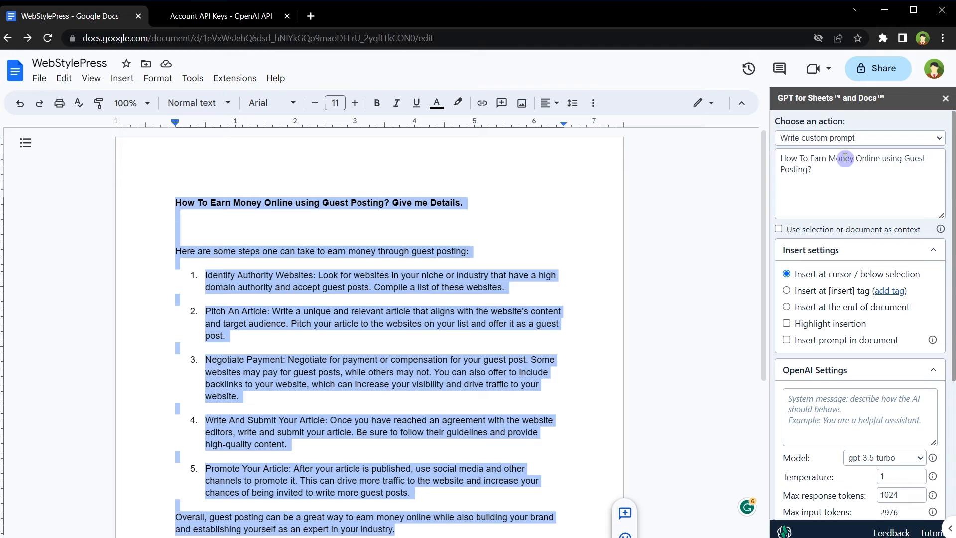
- Run the GPT 'Translate to' action with Spanish on the guest-posting article
{"action": "left_click", "coordinate": [859, 138]}
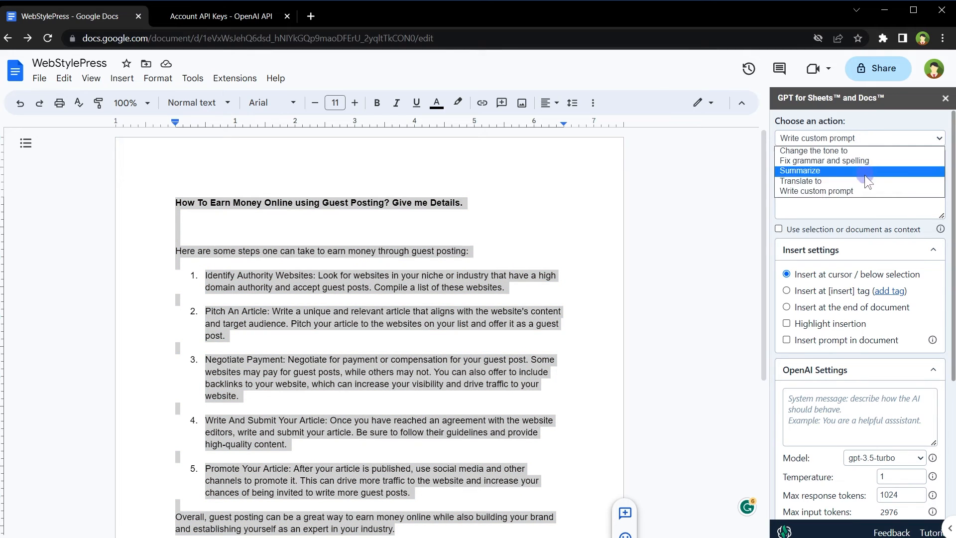
{"action": "left_click", "coordinate": [801, 181]}
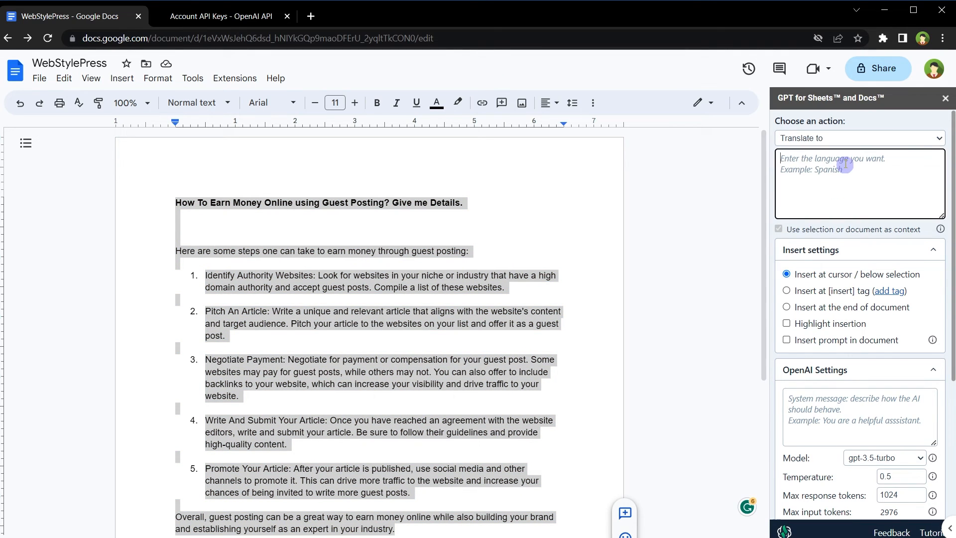
{"action": "type", "text": "Spanish"}
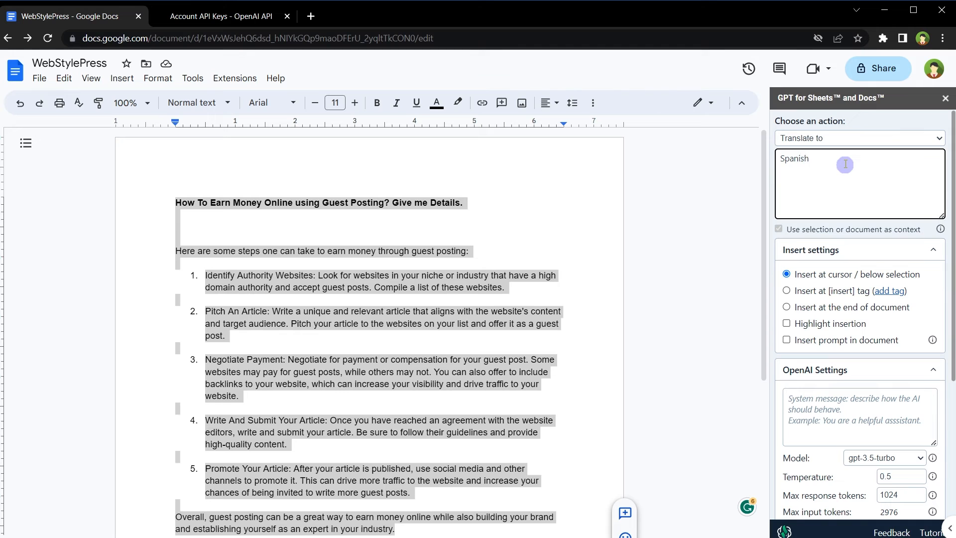
{"action": "scroll", "scroll_direction": "down", "scroll_amount": 3}
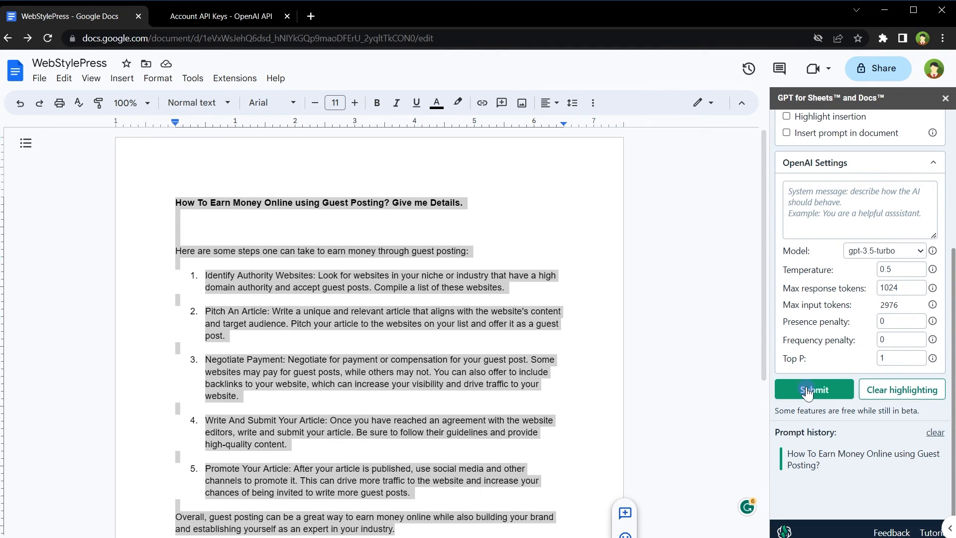
{"action": "left_click", "coordinate": [814, 389]}
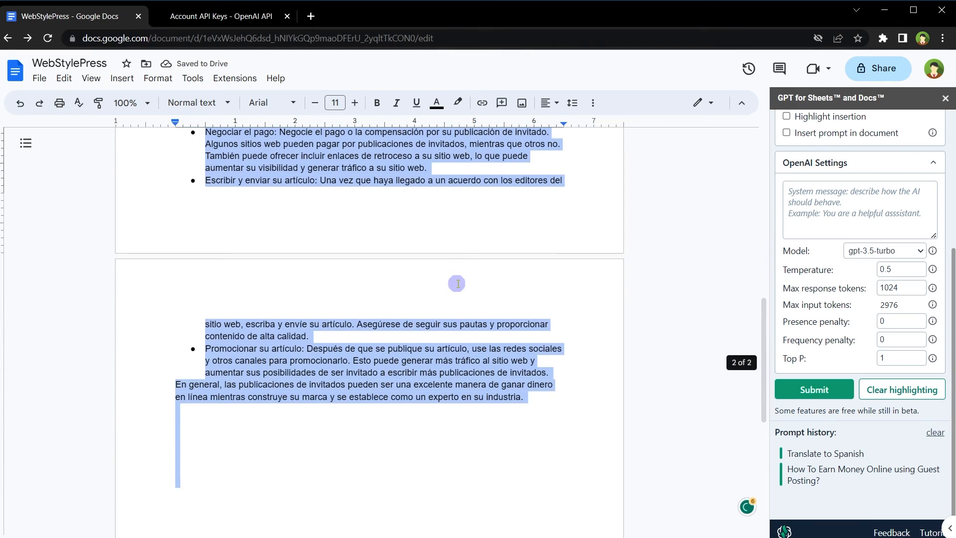
{"action": "scroll", "scroll_direction": "up", "scroll_amount": 3}
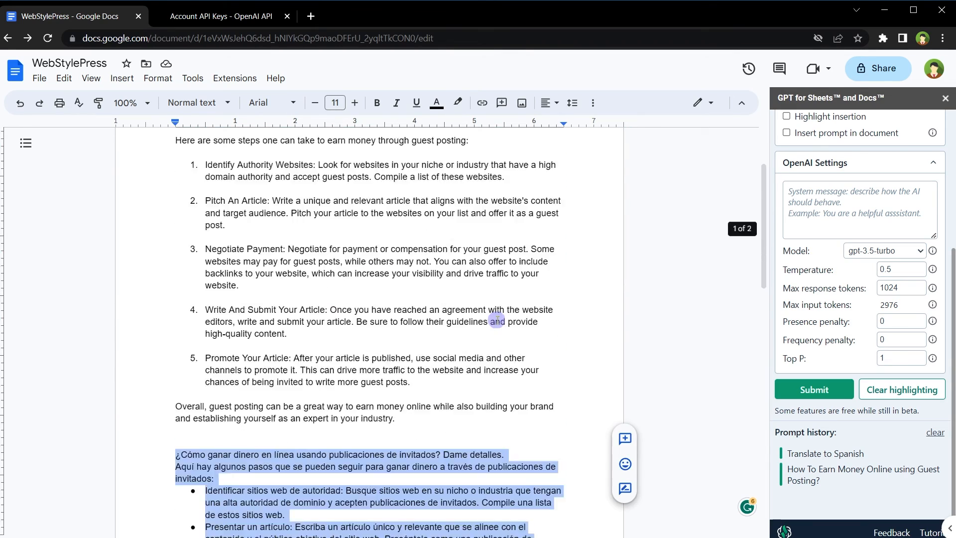
- Set the GPT action to 'Write custom prompt', browse the action list, and keep it
{"action": "left_click", "coordinate": [826, 453]}
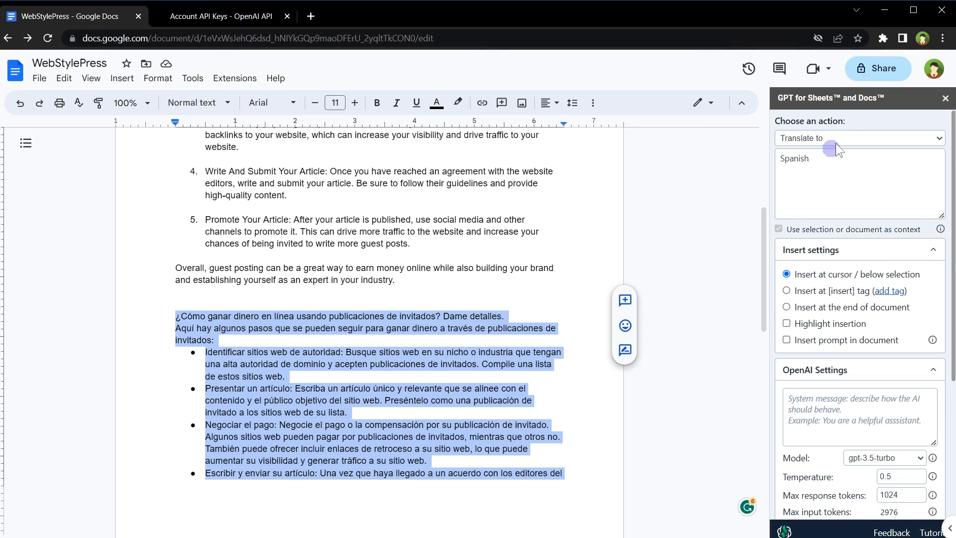
{"action": "left_click", "coordinate": [856, 137]}
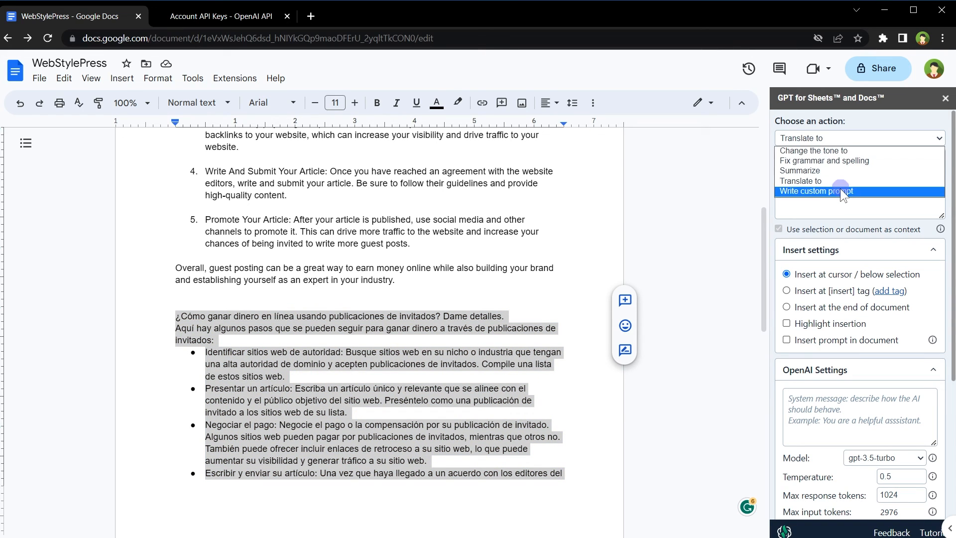
{"action": "left_click", "coordinate": [815, 190]}
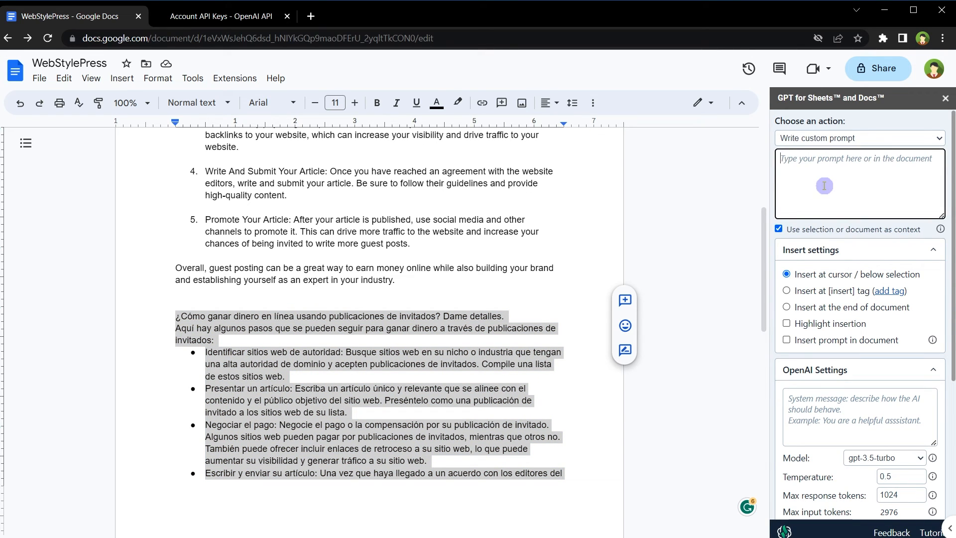
{"action": "scroll", "scroll_direction": "down", "scroll_amount": 3}
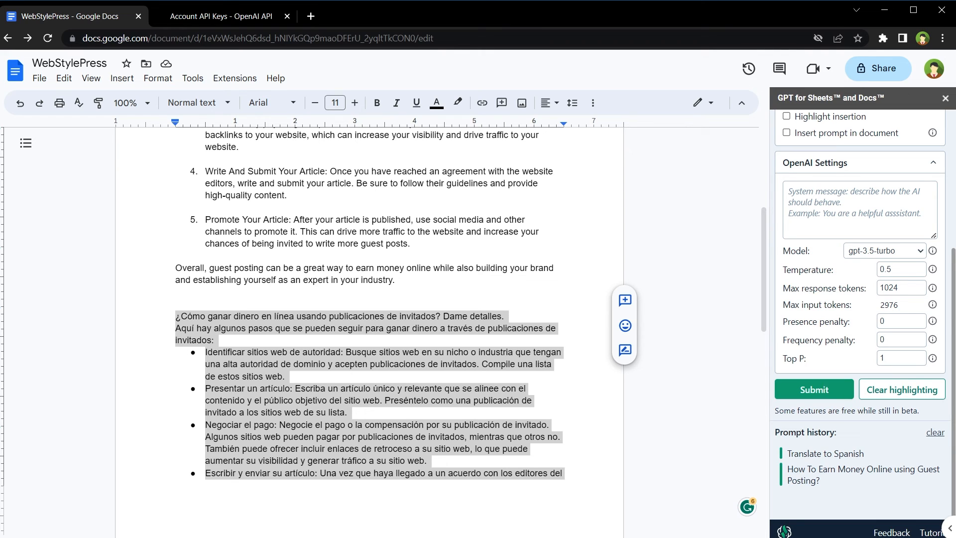
{"action": "left_click", "coordinate": [857, 138]}
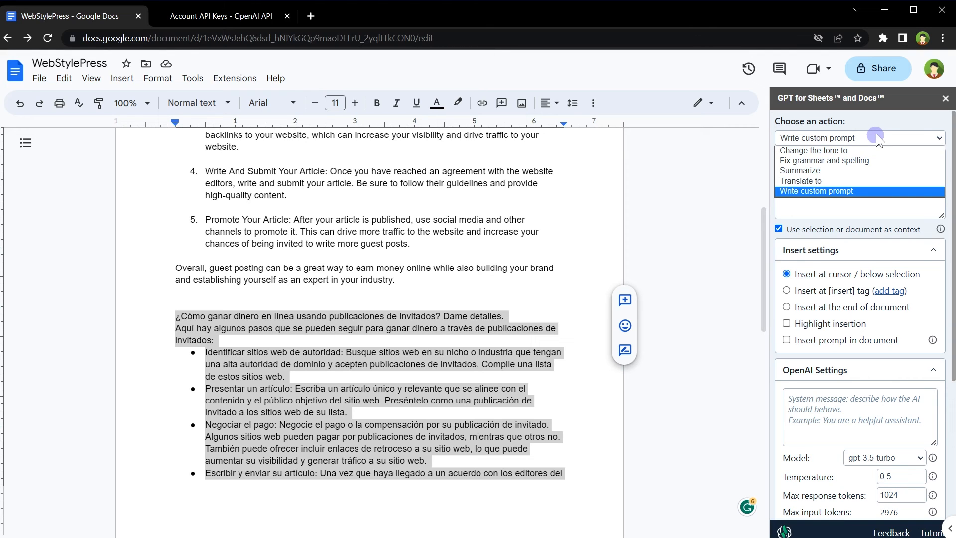
{"action": "mouse_move", "coordinate": [865, 151]}
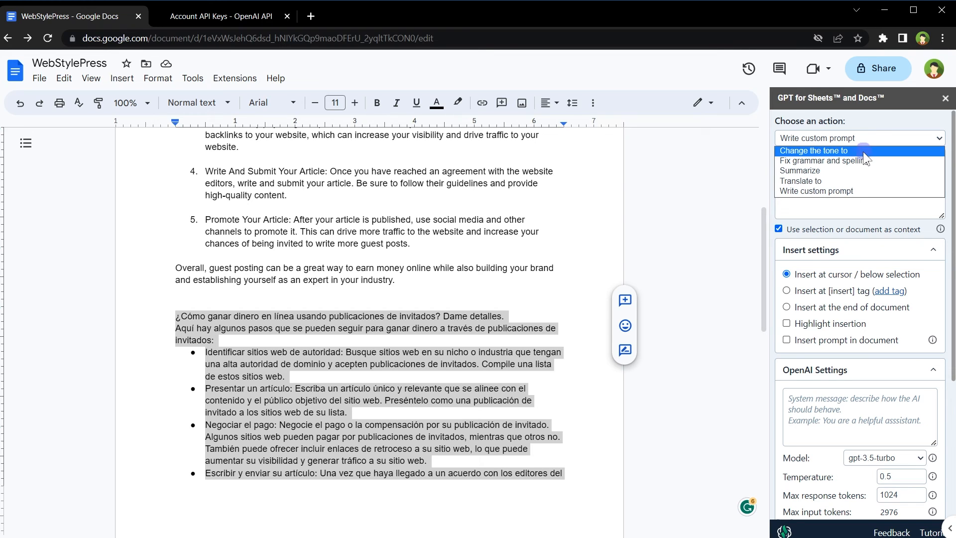
{"action": "mouse_move", "coordinate": [856, 181]}
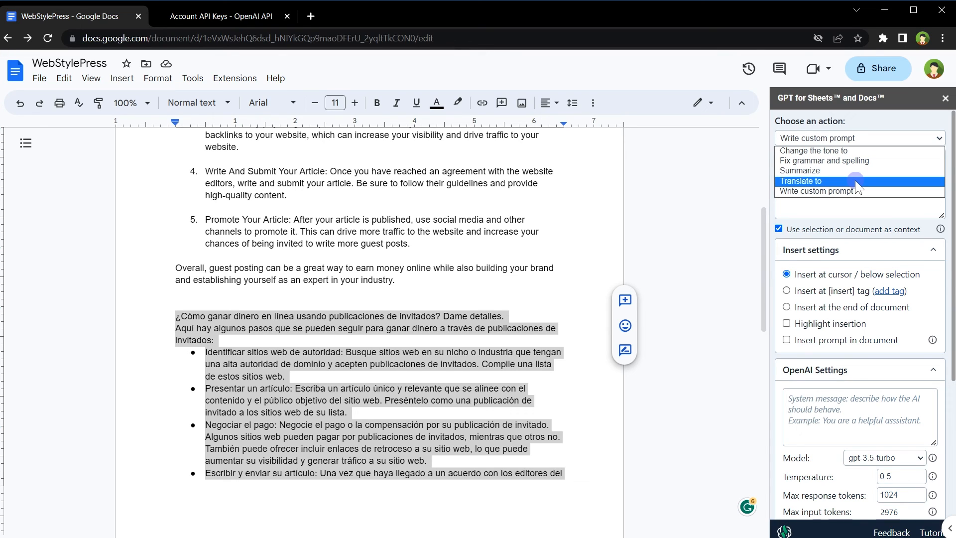
{"action": "left_click", "coordinate": [819, 189]}
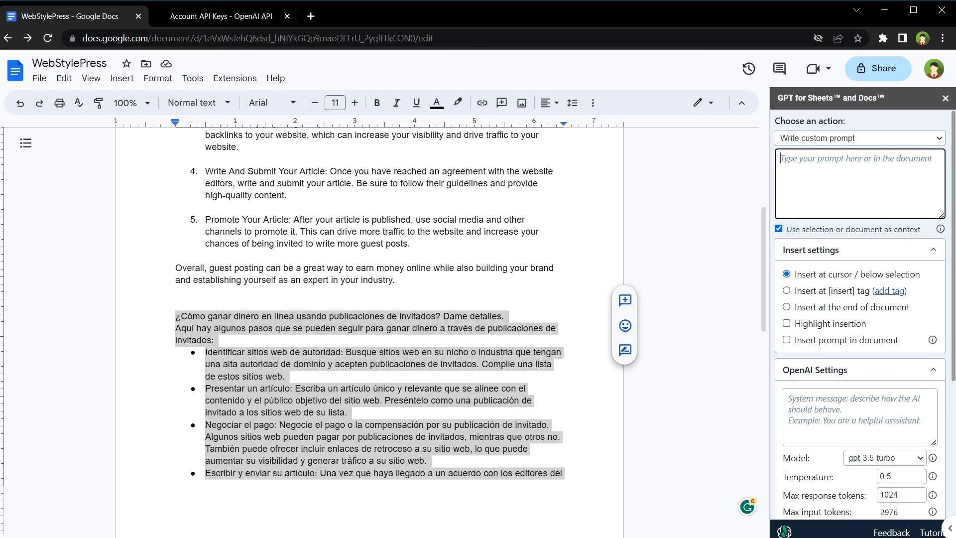